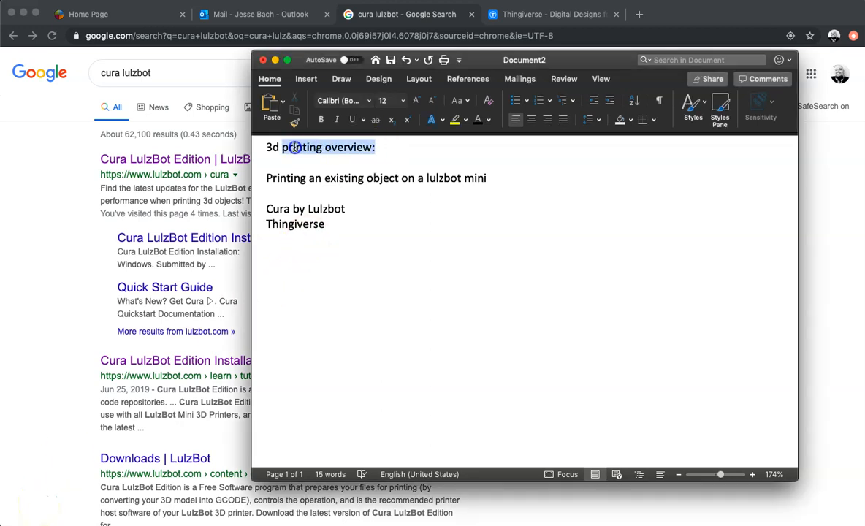
- Highlight the 3D printing overview heading and the LulzBot Mini, object and Thingiverse notes
triple_click(322, 146)
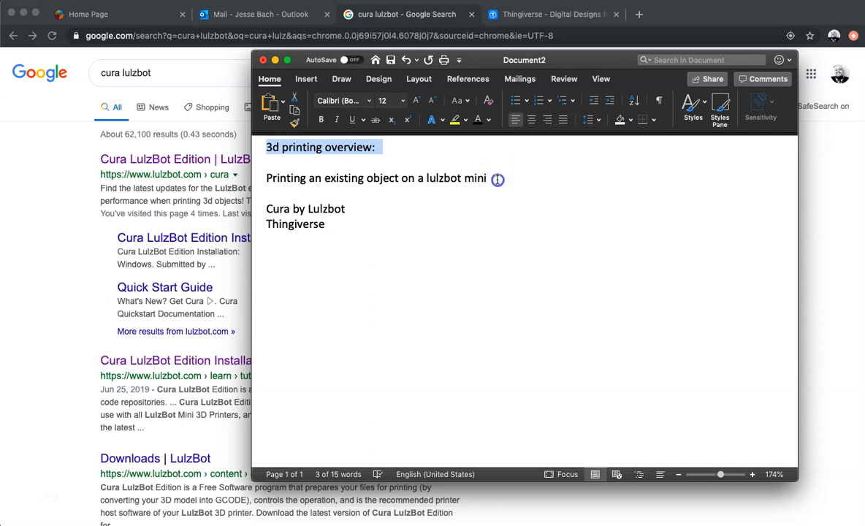
double_click(456, 179)
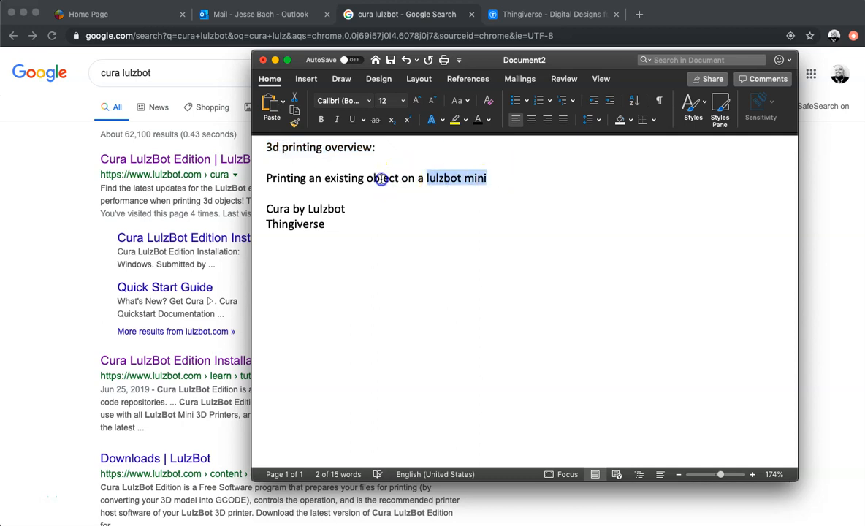
double_click(344, 178)
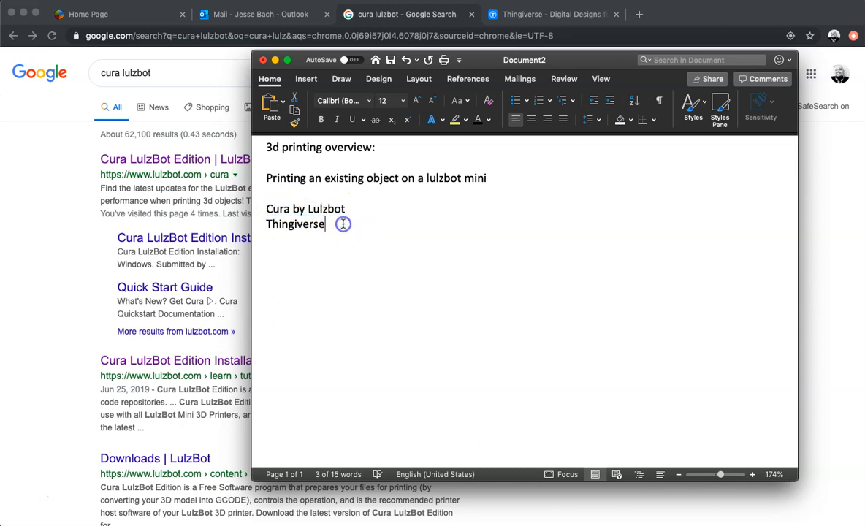
double_click(295, 224)
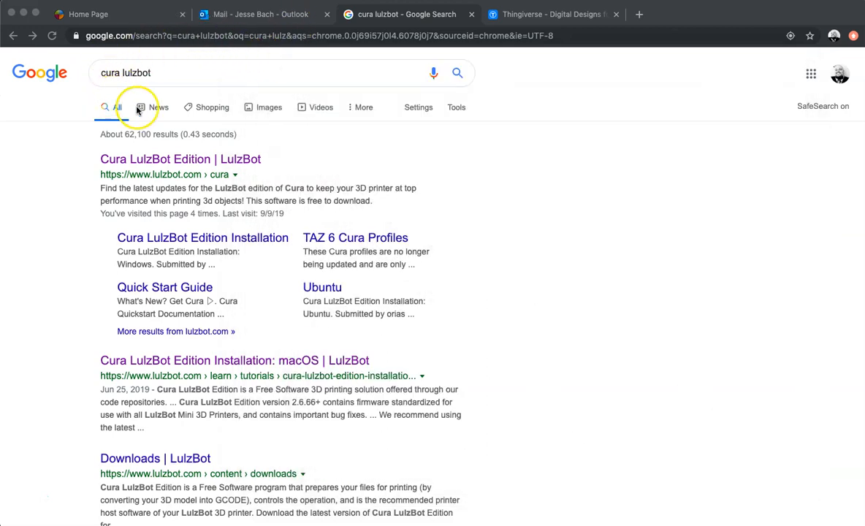
mouse_move(87, 73)
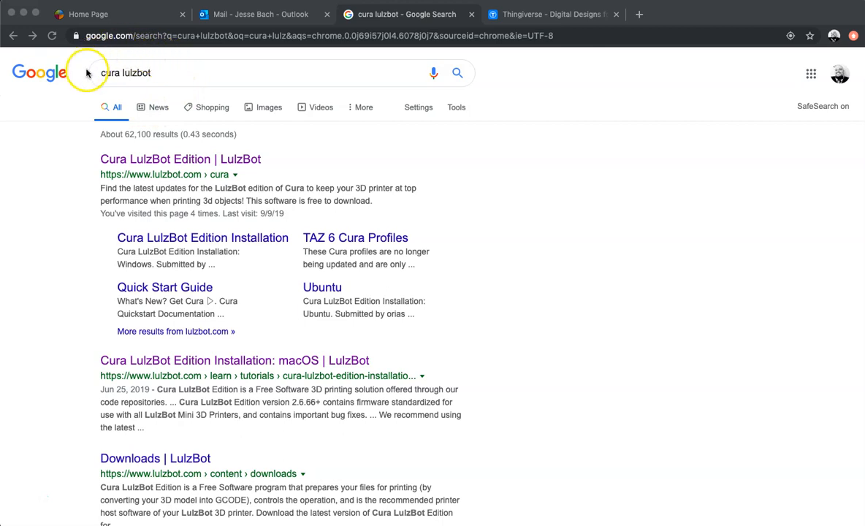
mouse_move(213, 107)
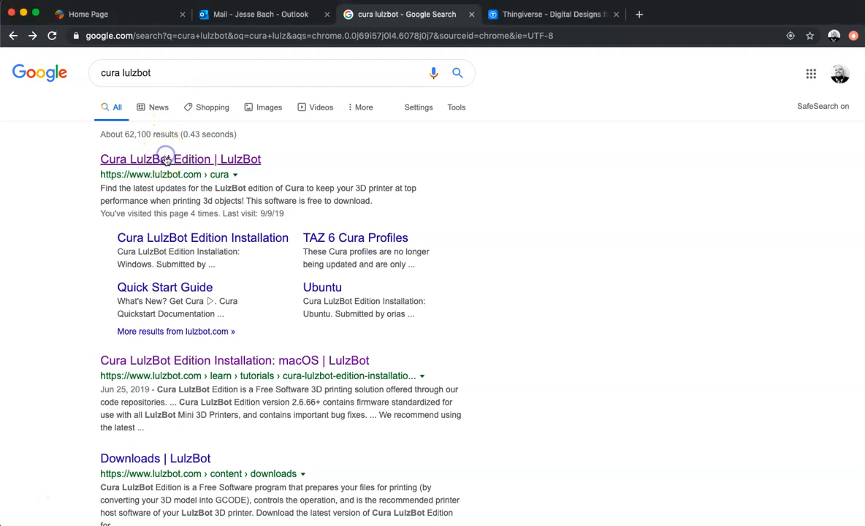
- Open the Cura LulzBot Edition page and scroll to the Current Version 3.6.21 info
left_click(180, 158)
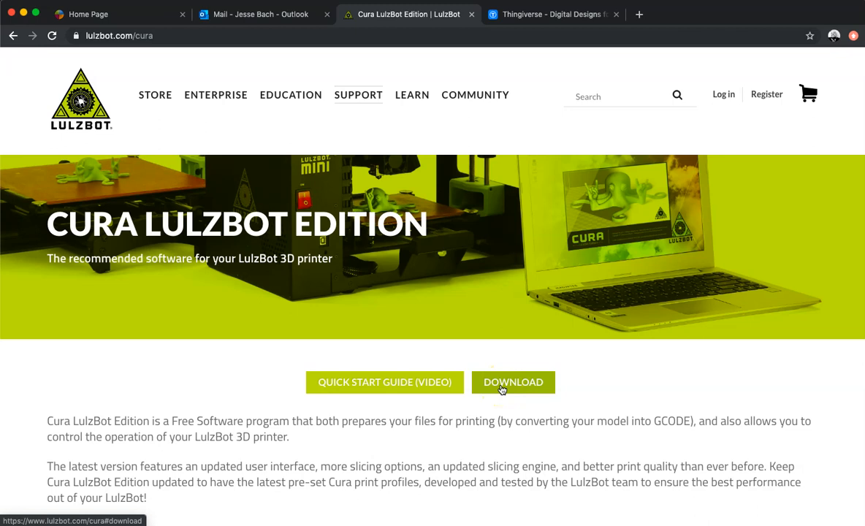
scroll("down", 3)
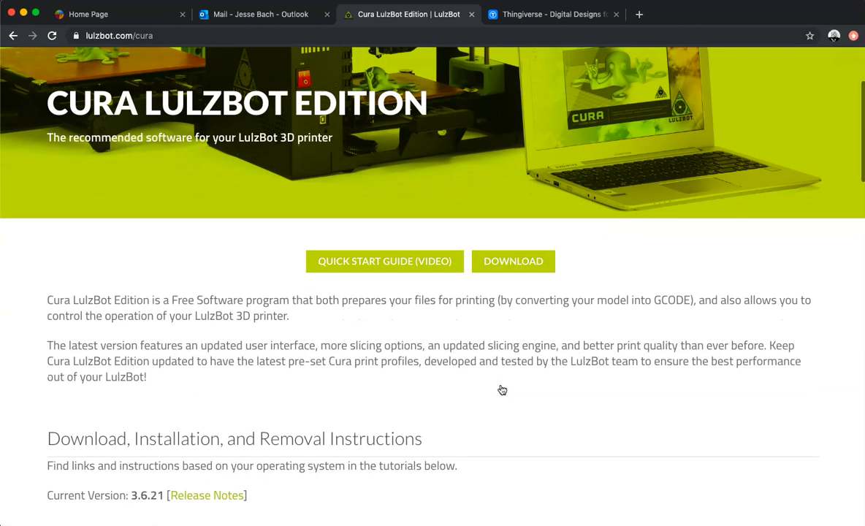
scroll("down", 3)
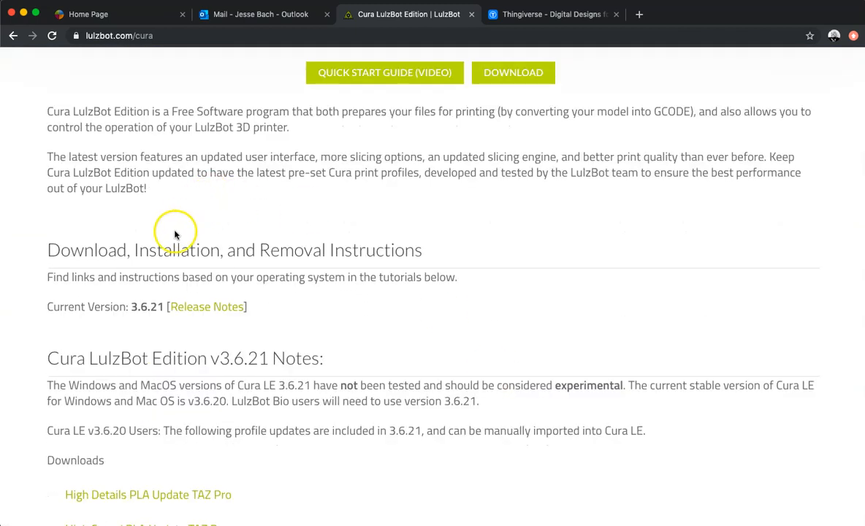
mouse_move(211, 250)
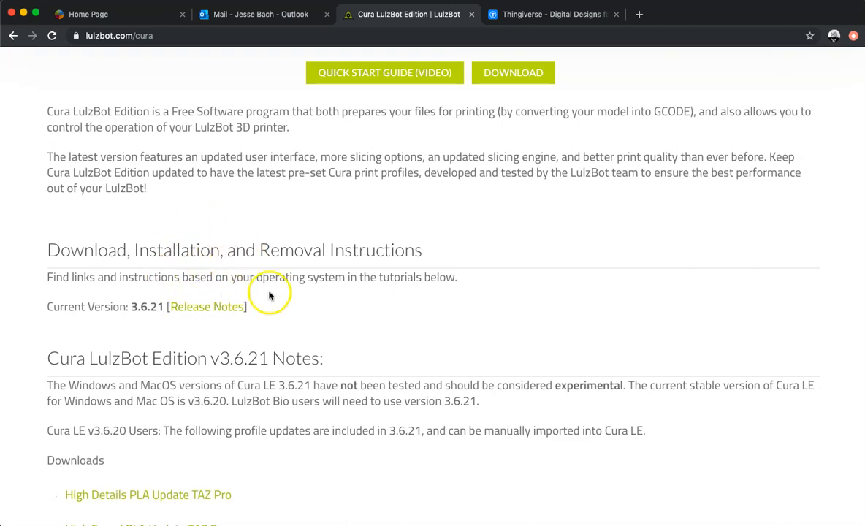
mouse_move(207, 304)
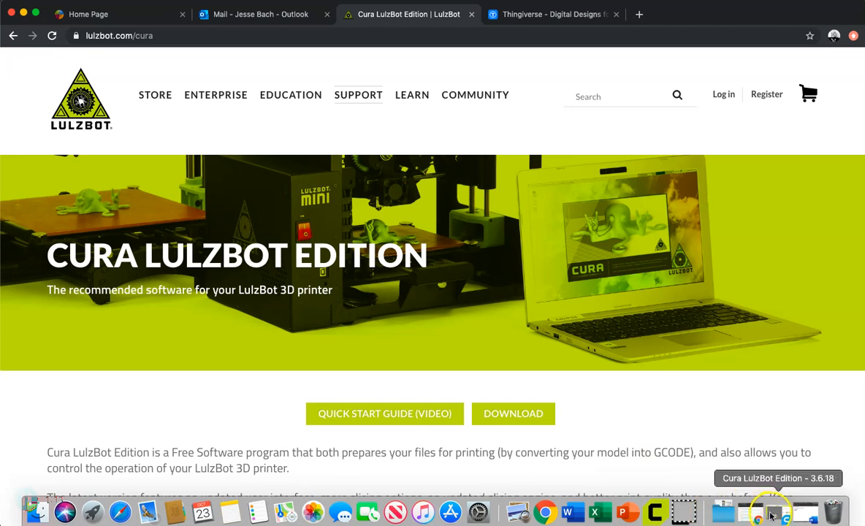
left_click(770, 511)
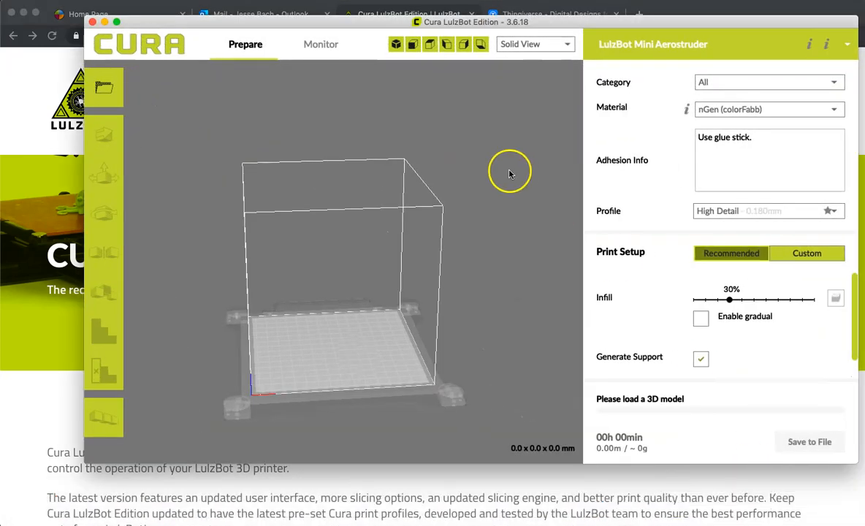
mouse_move(478, 269)
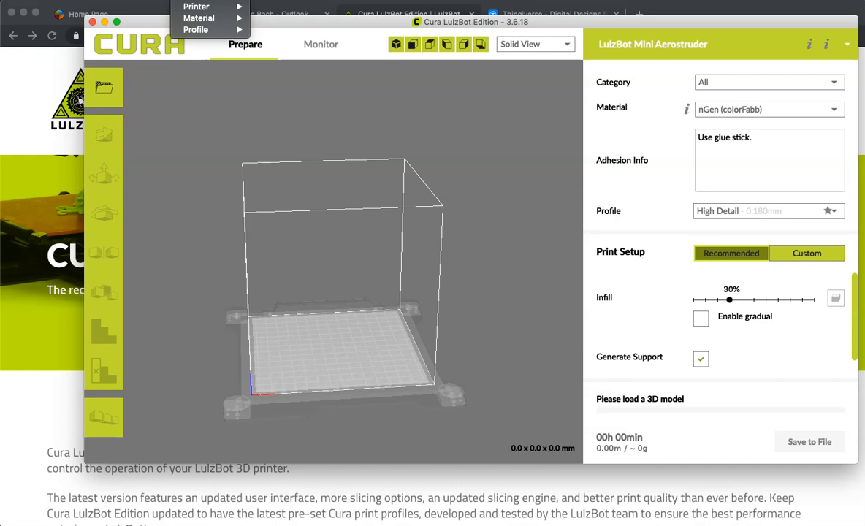
left_click(196, 6)
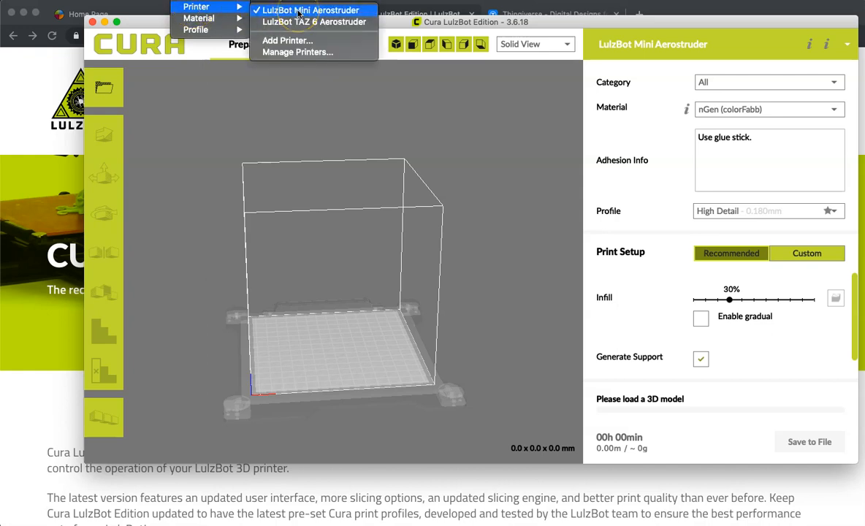
left_click(310, 10)
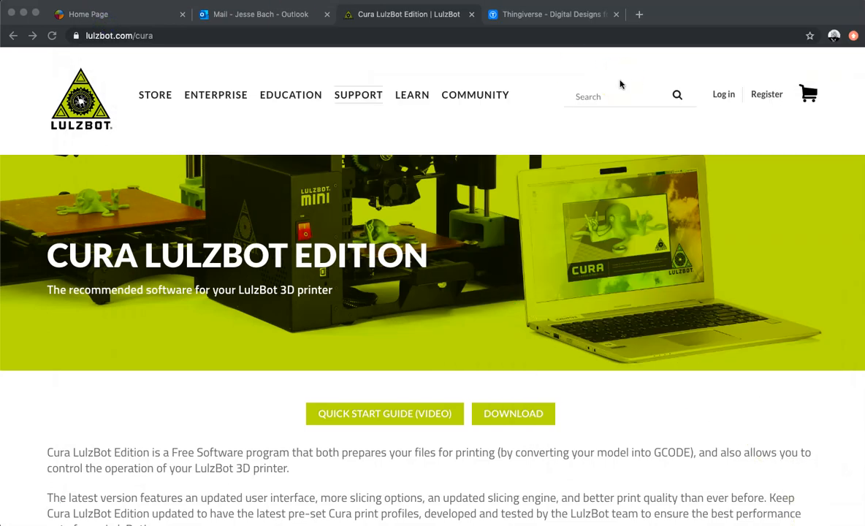
- Switch to the Thingiverse site and bring up the Explore options
left_click(552, 15)
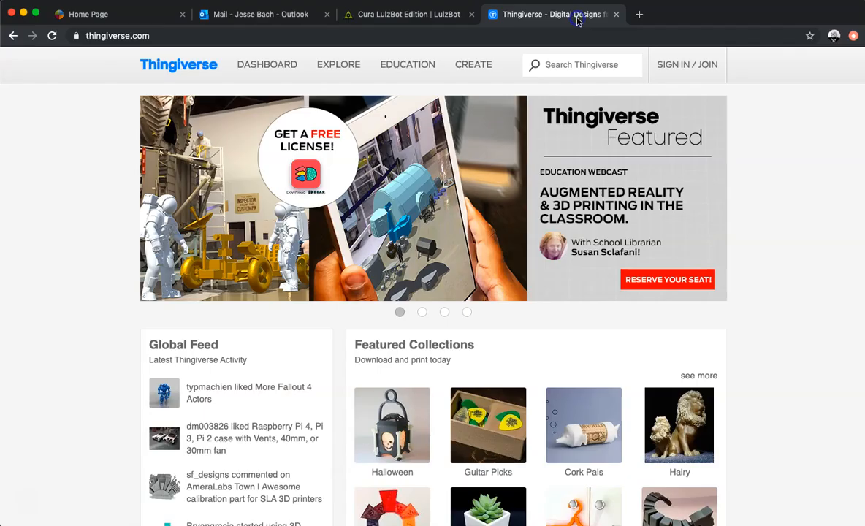
mouse_move(114, 61)
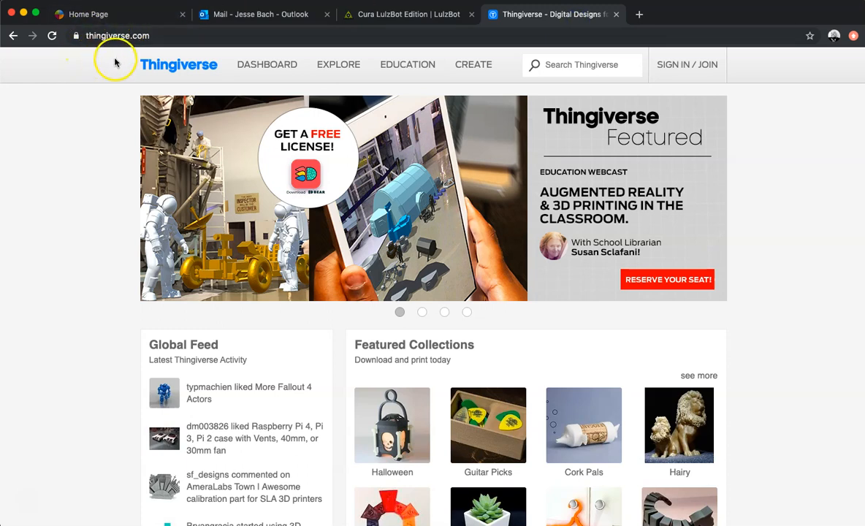
mouse_move(106, 103)
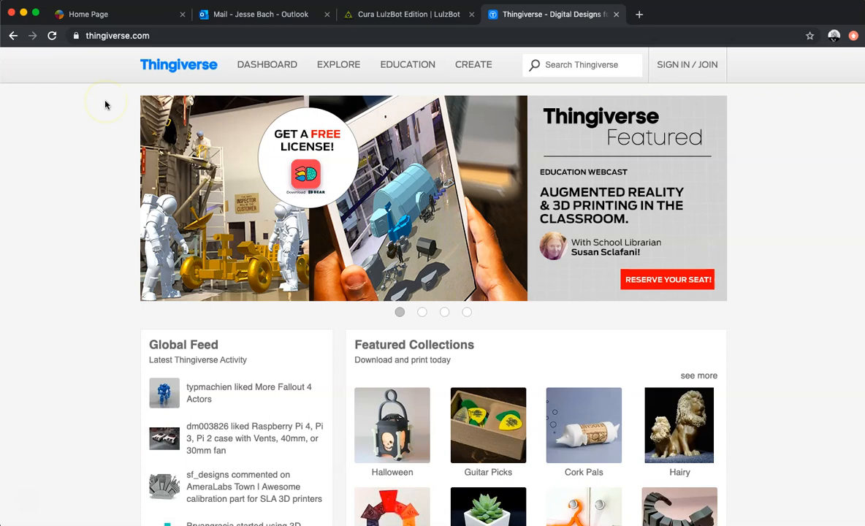
scroll("down", 3)
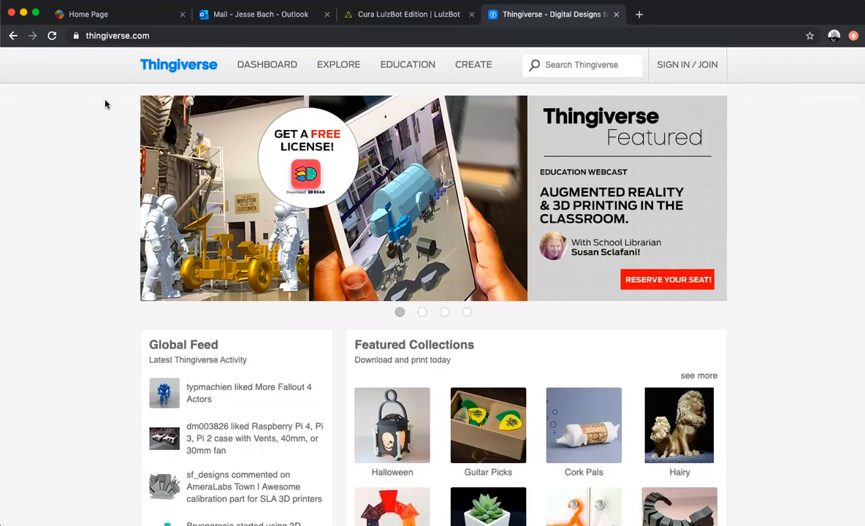
left_click(339, 64)
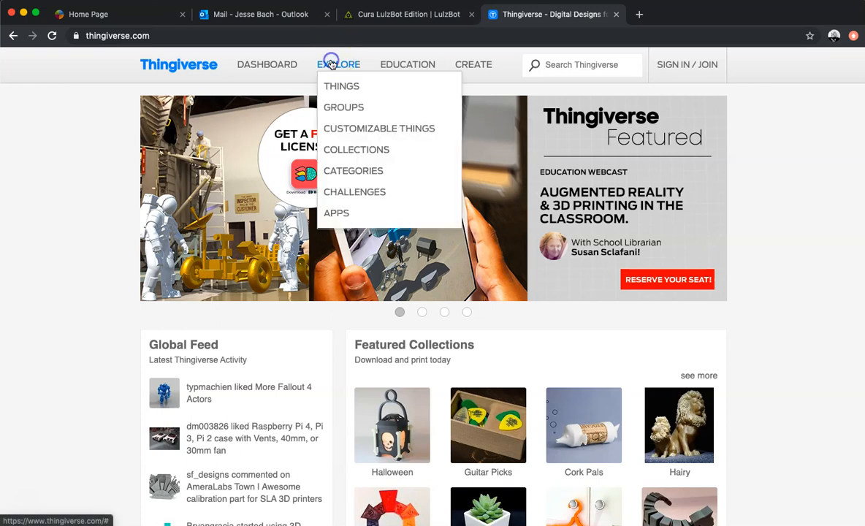
- Browse the newest uploaded things, scrolling through recent items
left_click(342, 85)
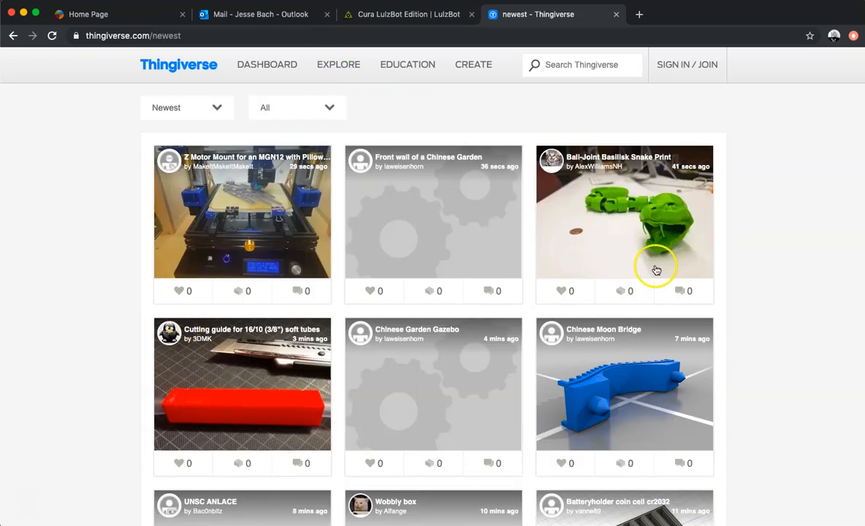
scroll("down", 3)
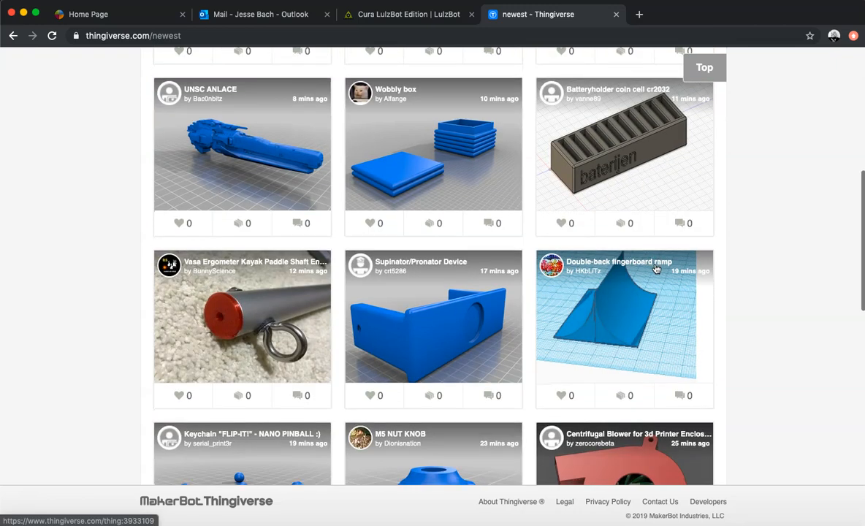
scroll("down", 3)
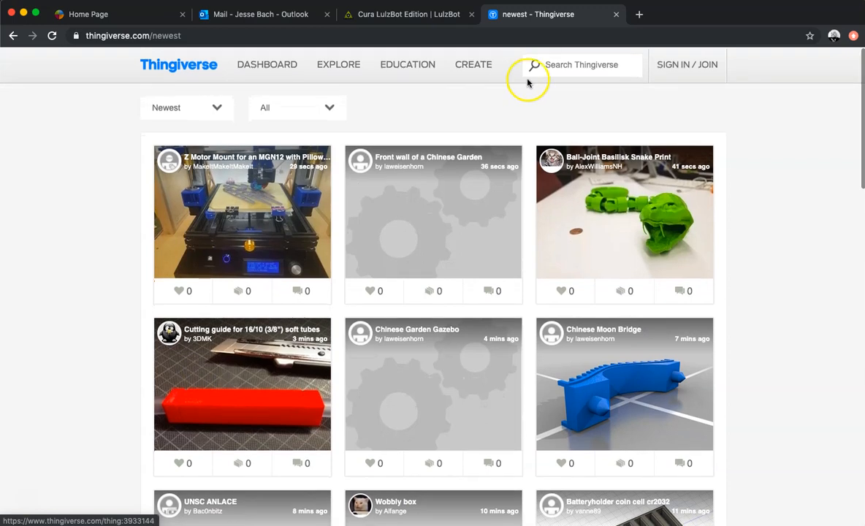
- Search Thingiverse for 'skull' and scroll the ~3,780 results to the Low Poly Skull
left_click(582, 64)
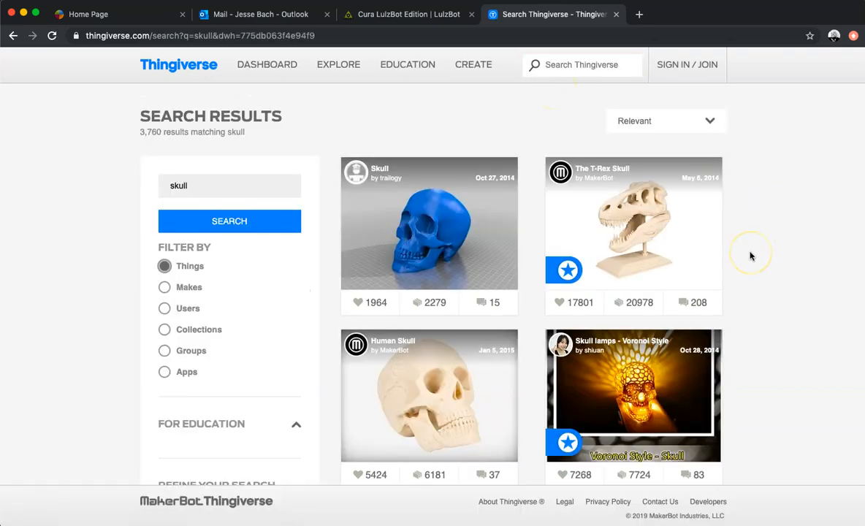
scroll("down", 3)
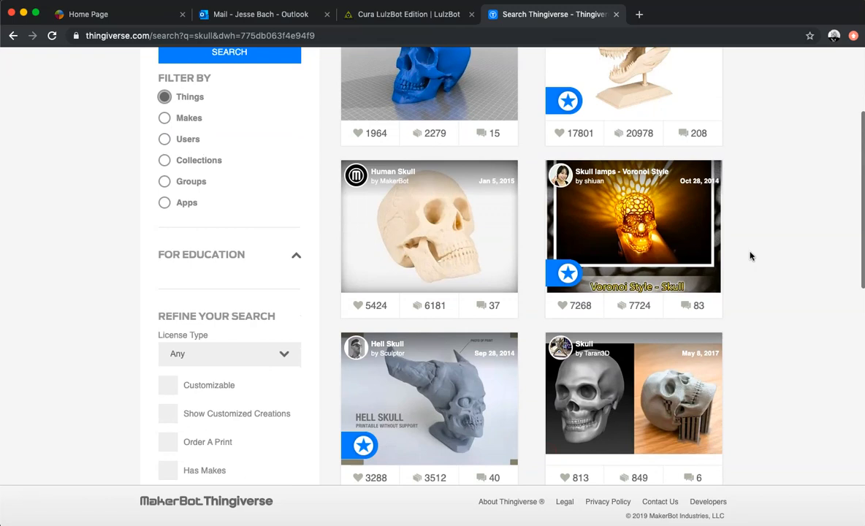
scroll("down", 3)
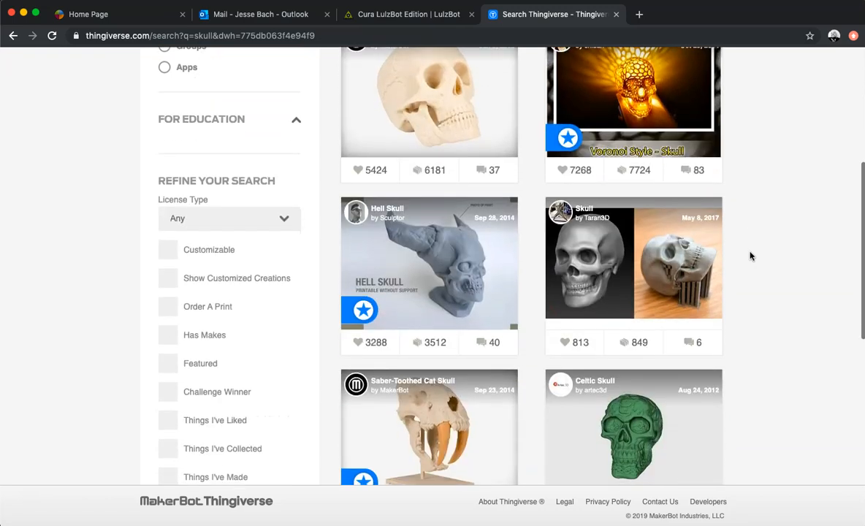
scroll("down", 3)
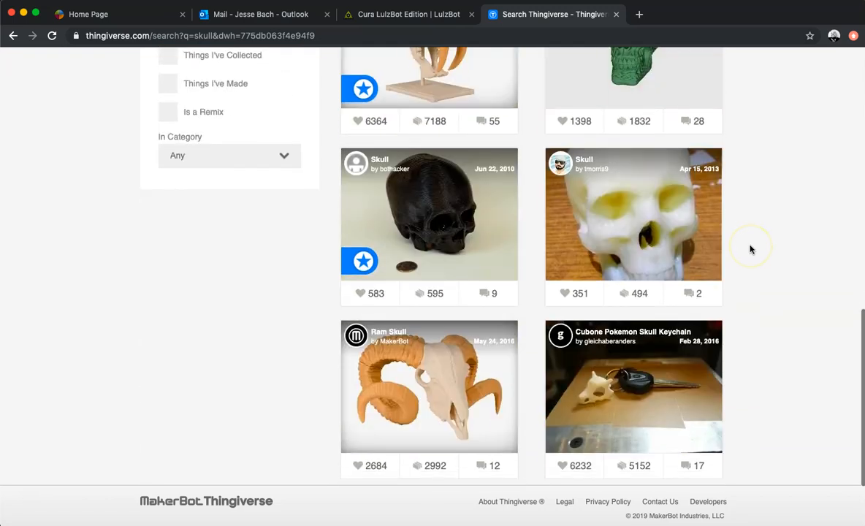
scroll("down", 3)
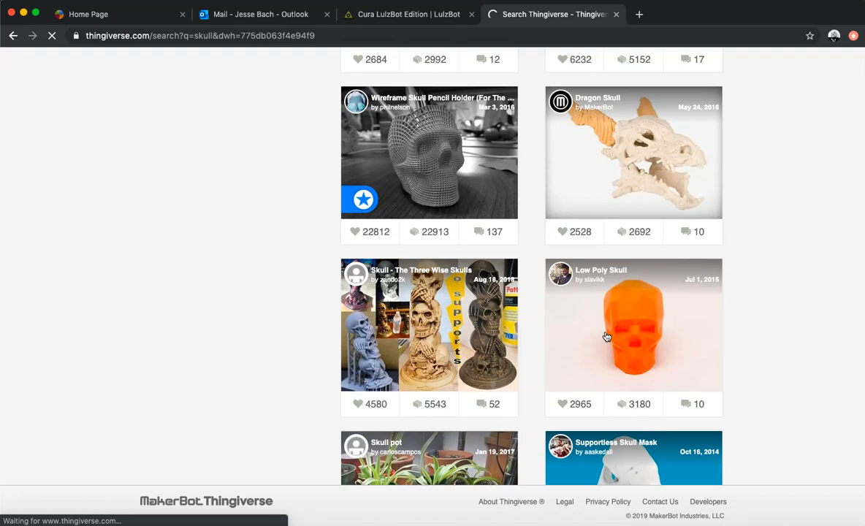
- Open the Low Poly Skull page by slavikk and review its summary and print instructions
left_click(633, 324)
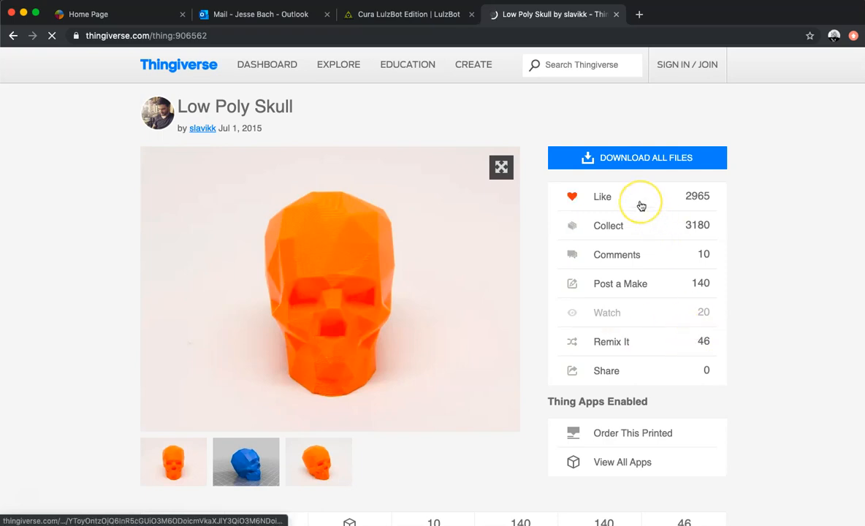
mouse_move(634, 254)
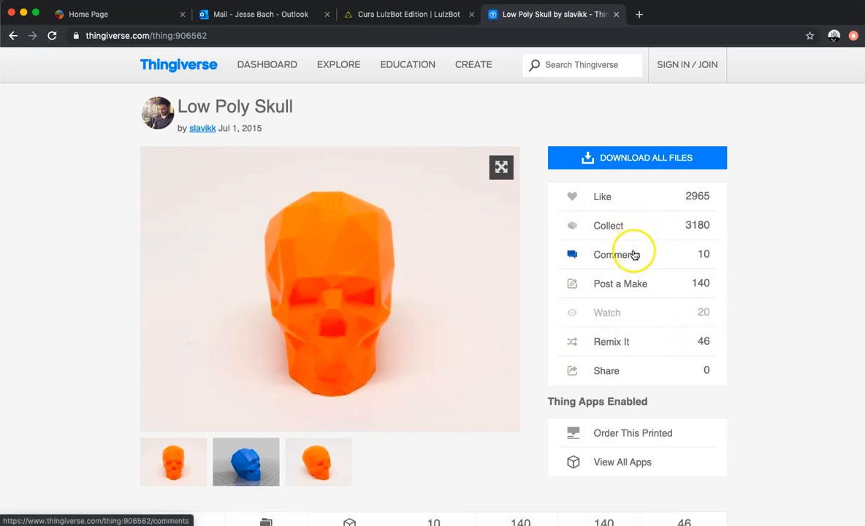
scroll("down", 3)
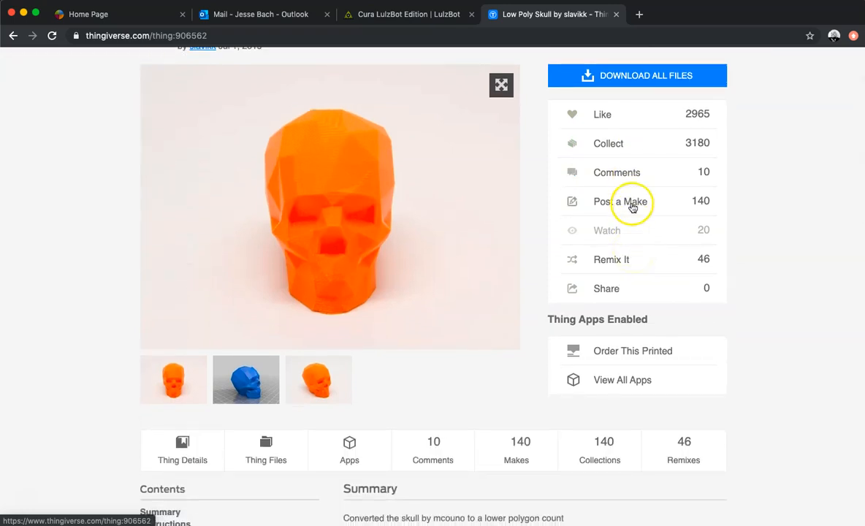
scroll("down", 3)
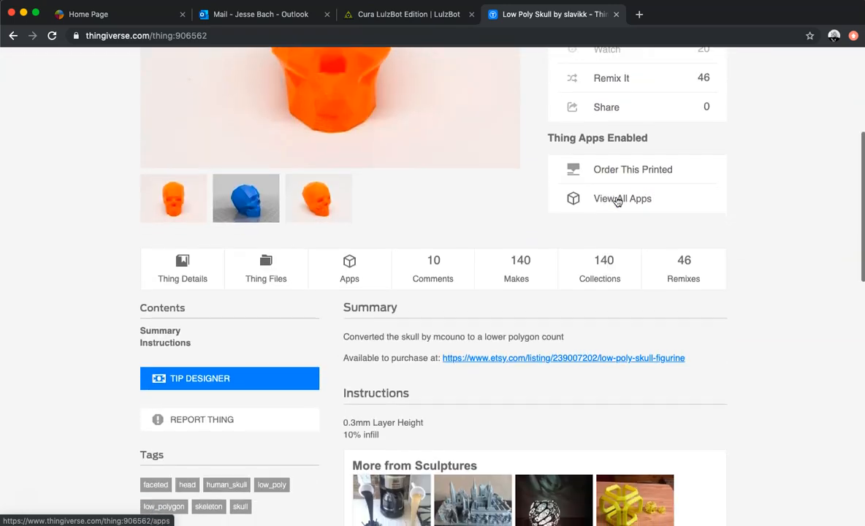
scroll("down", 3)
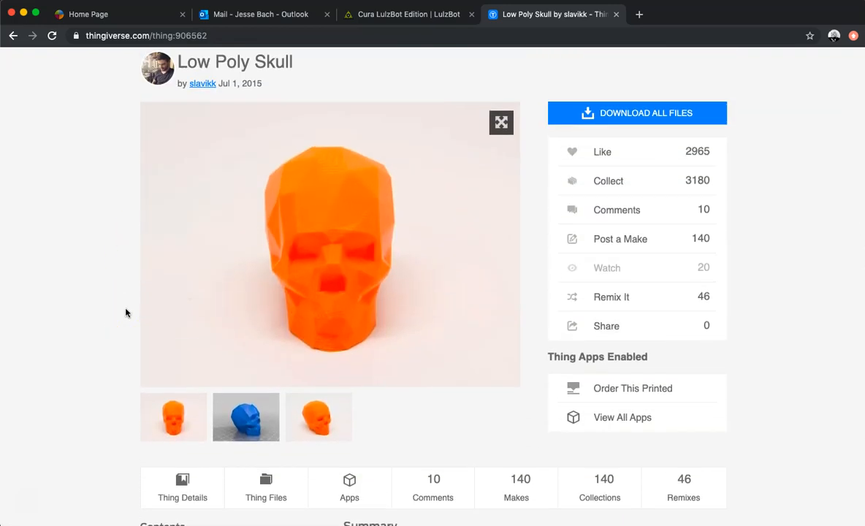
mouse_move(616, 125)
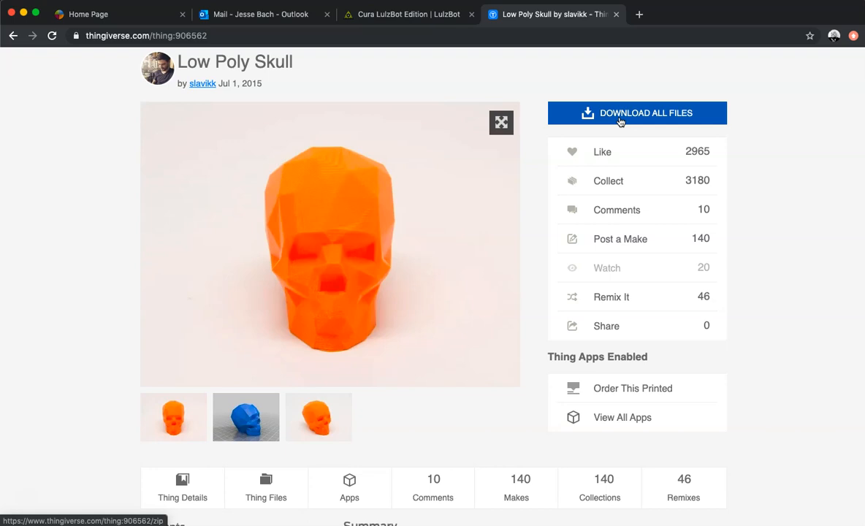
- Download all Low Poly Skull files, unpack Low_Poly_Skull.zip, and close the Downloads window
left_click(637, 113)
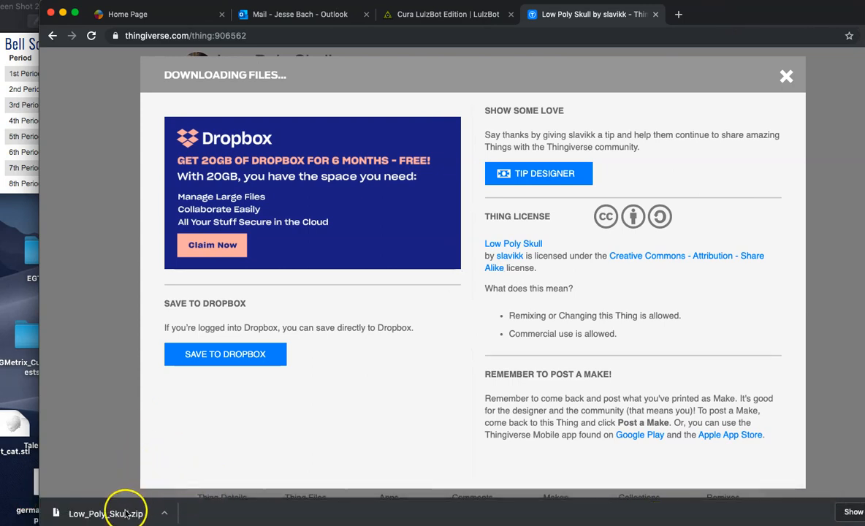
left_click(106, 513)
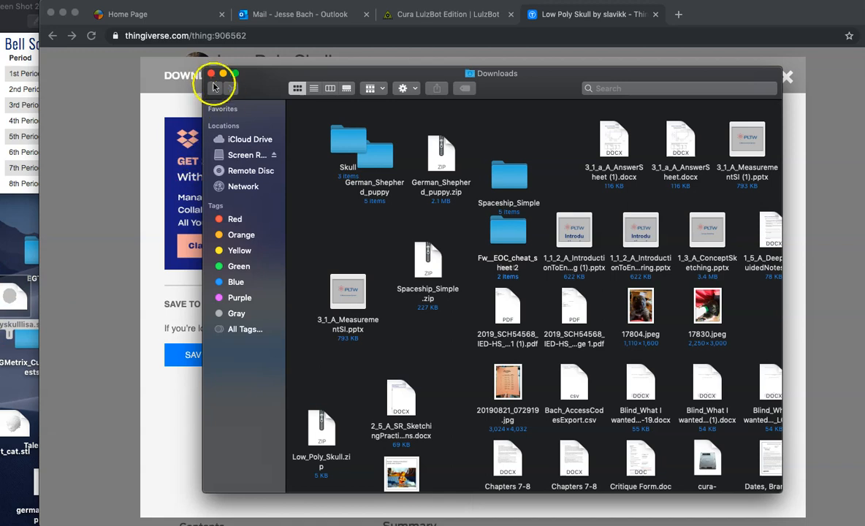
left_click(212, 74)
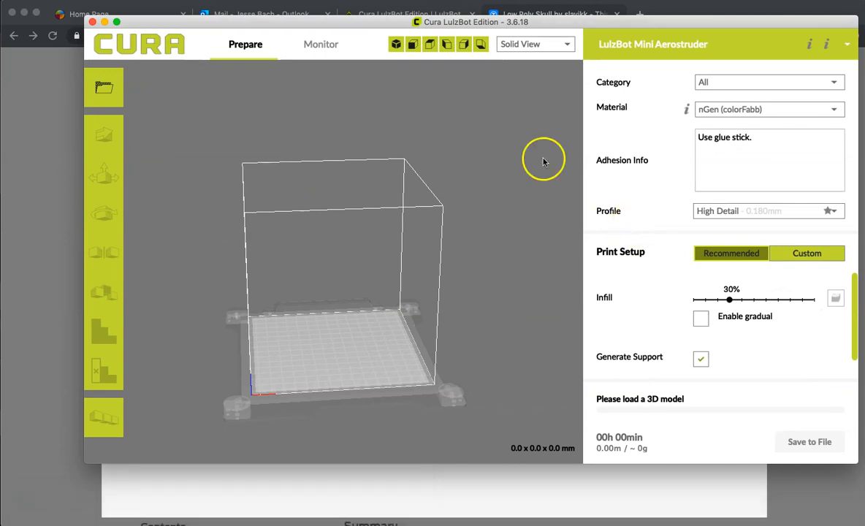
mouse_move(301, 72)
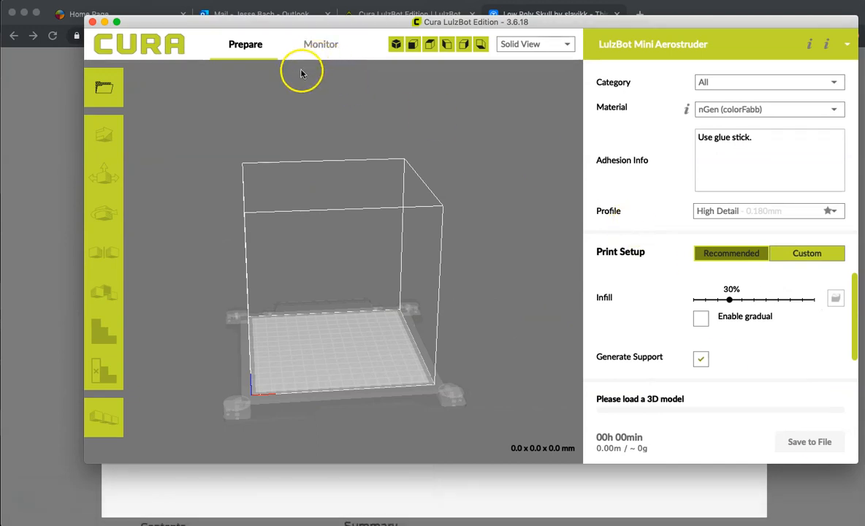
mouse_move(103, 87)
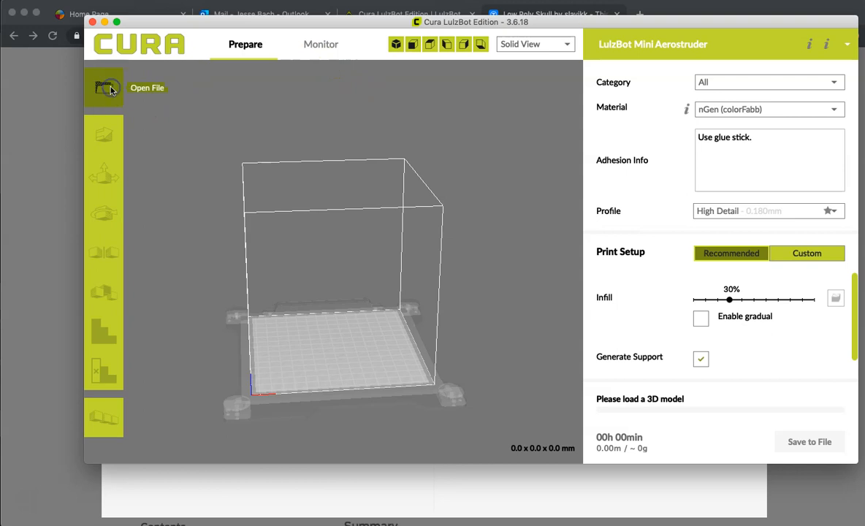
- Load lowpolyskullisa.stl from the Desktop onto the build plate
left_click(104, 88)
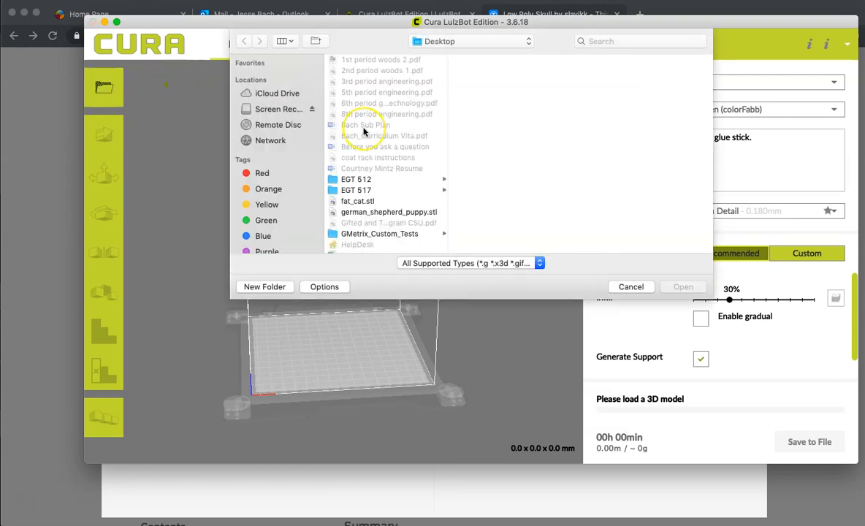
scroll("down", 3)
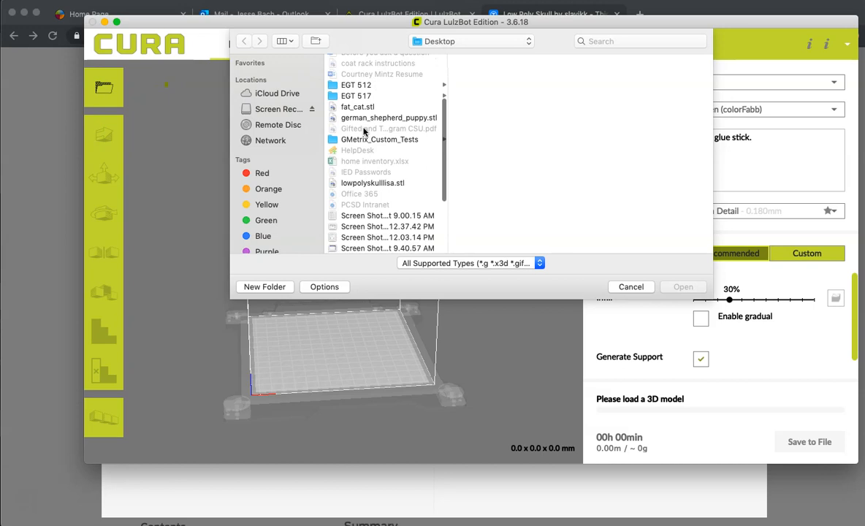
left_click(373, 183)
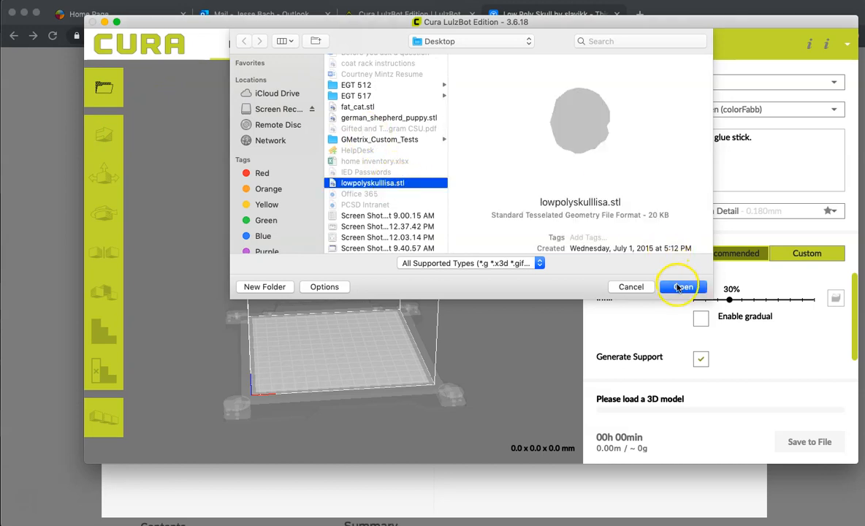
left_click(681, 287)
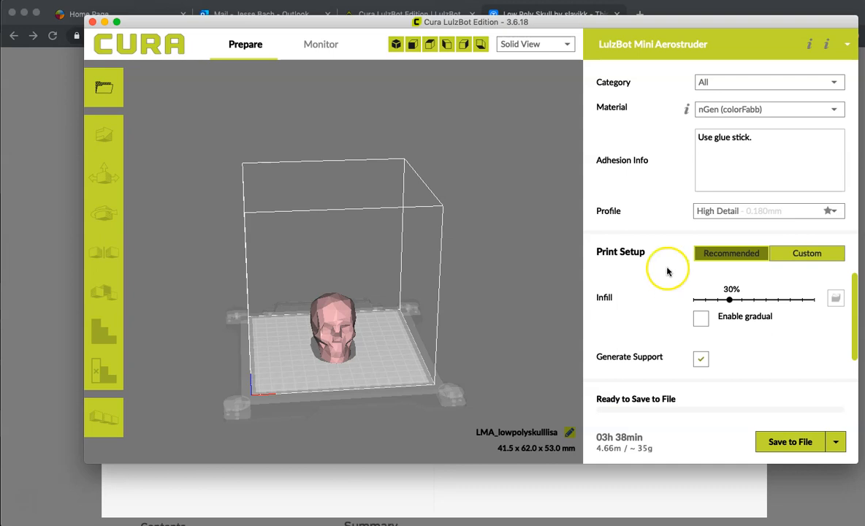
mouse_move(523, 164)
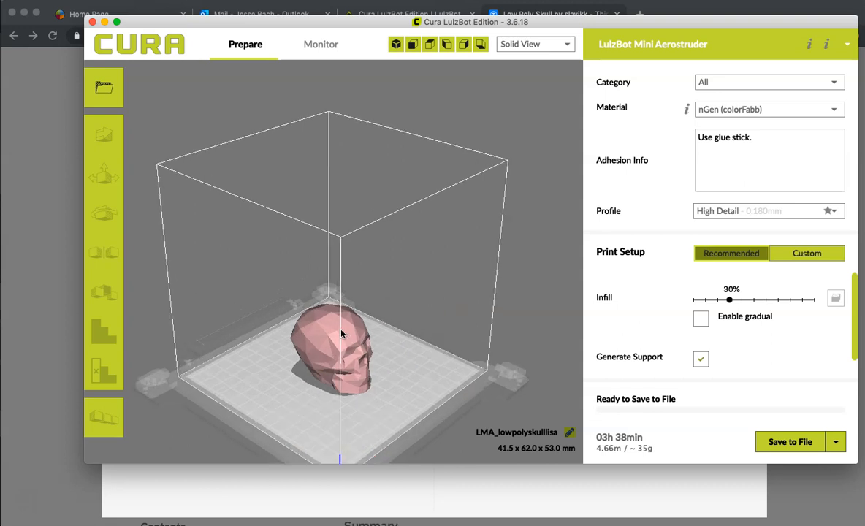
left_click_drag(340, 333, 337, 333)
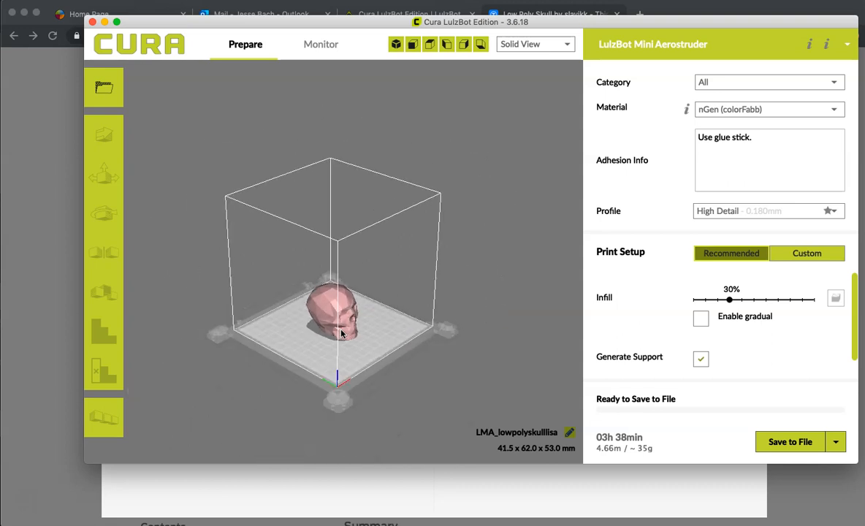
left_click(412, 44)
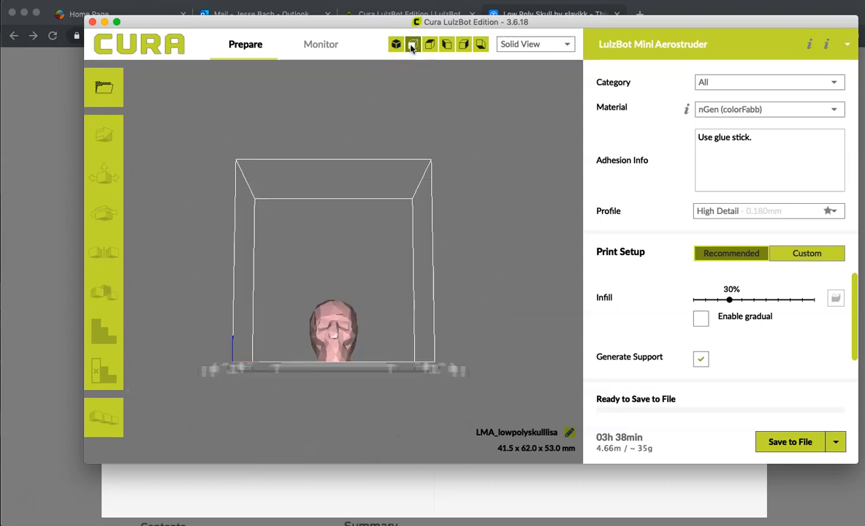
left_click(430, 44)
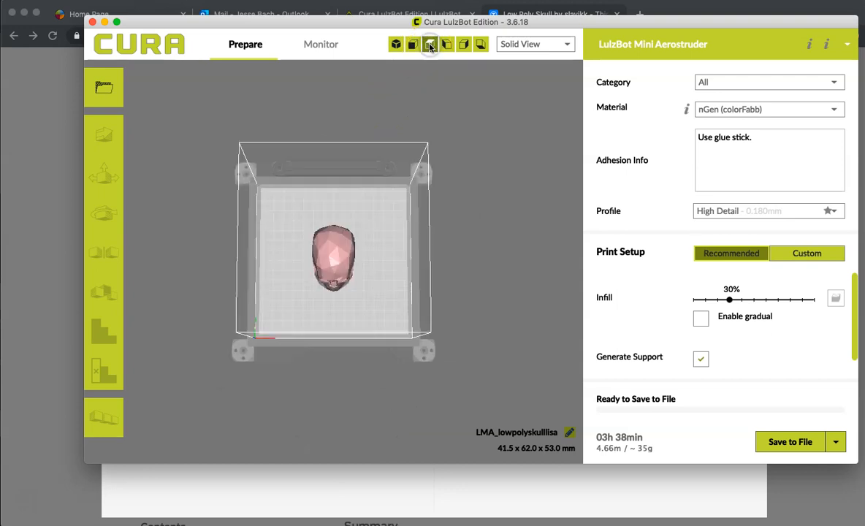
left_click(464, 43)
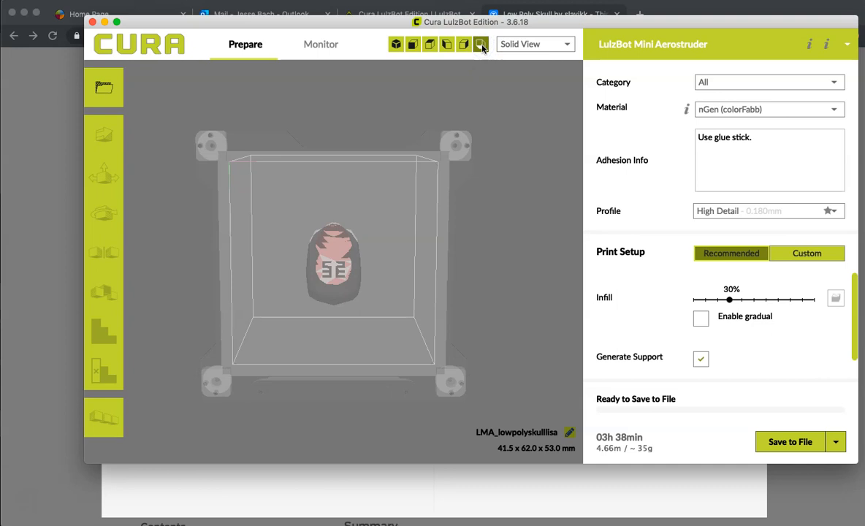
left_click(396, 44)
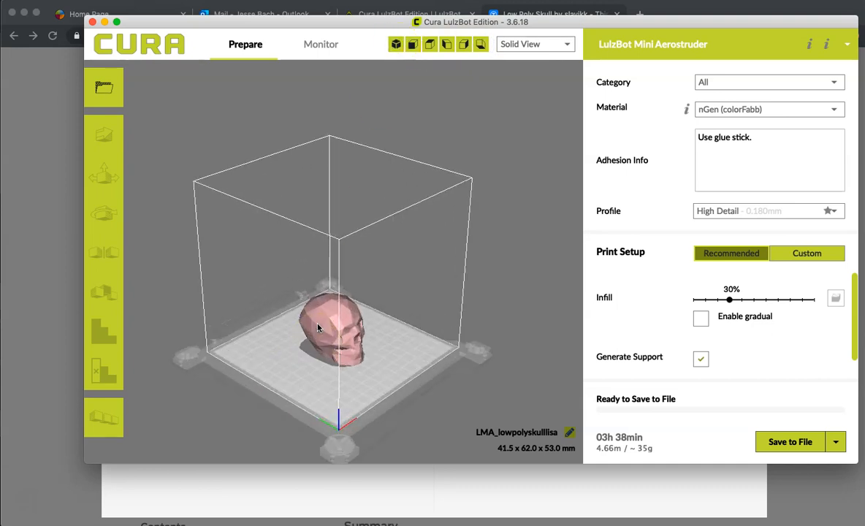
left_click(316, 326)
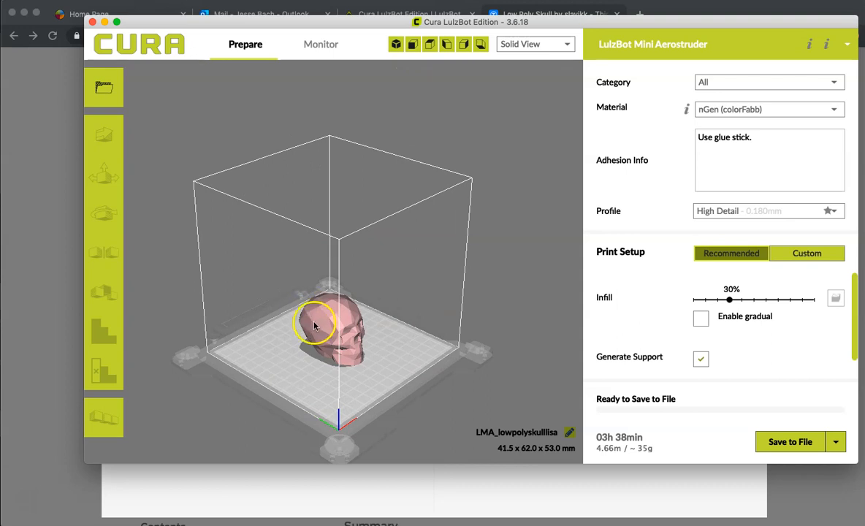
- Scale the skull uniformly to 150% via the X % field
left_click(104, 135)
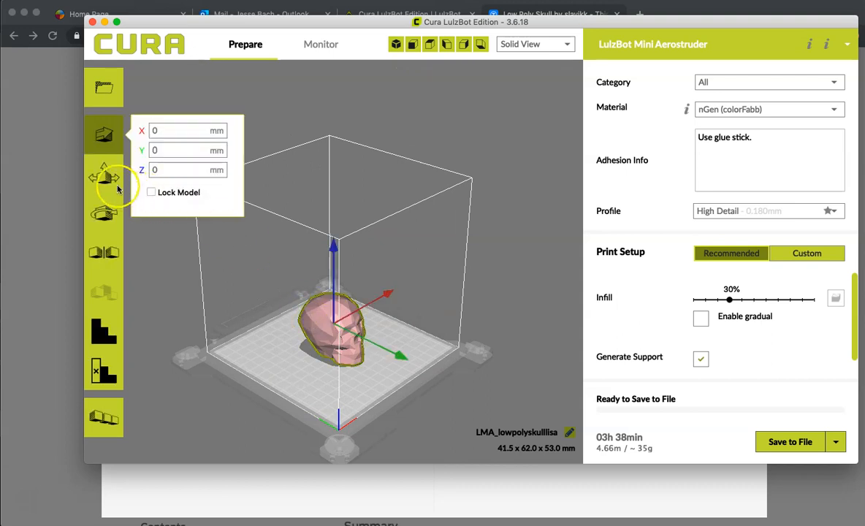
left_click(104, 172)
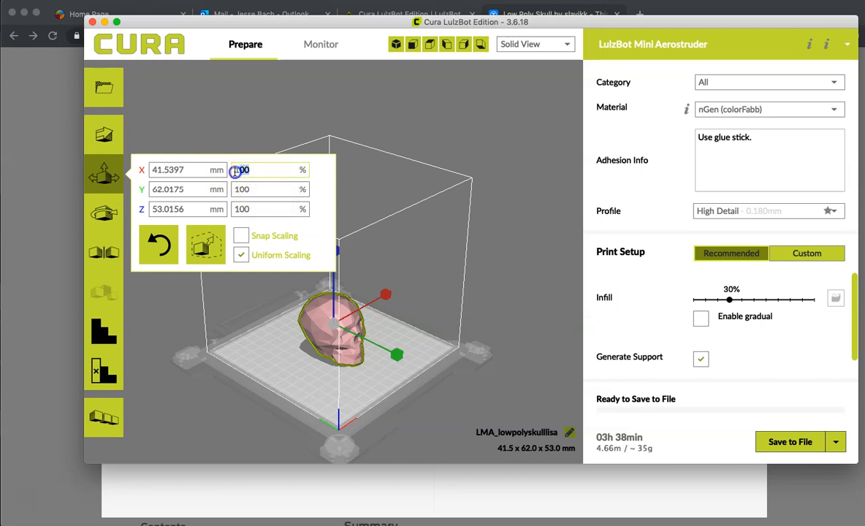
type("15")
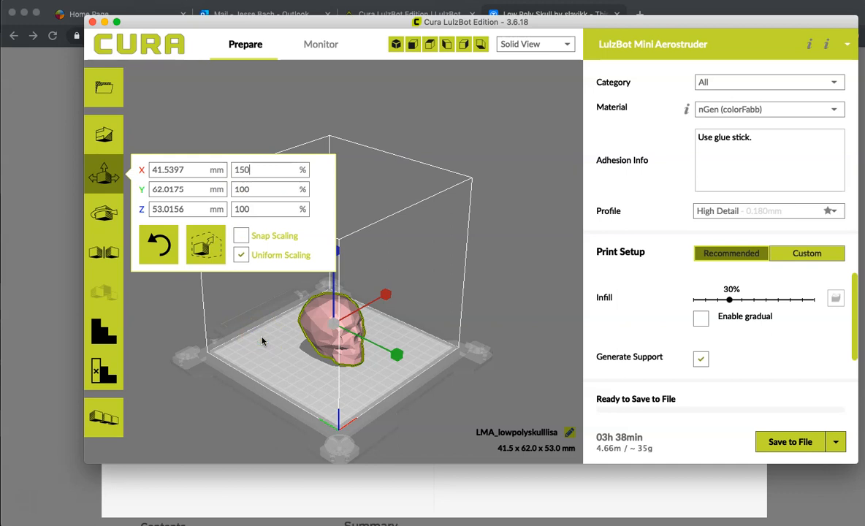
mouse_move(263, 358)
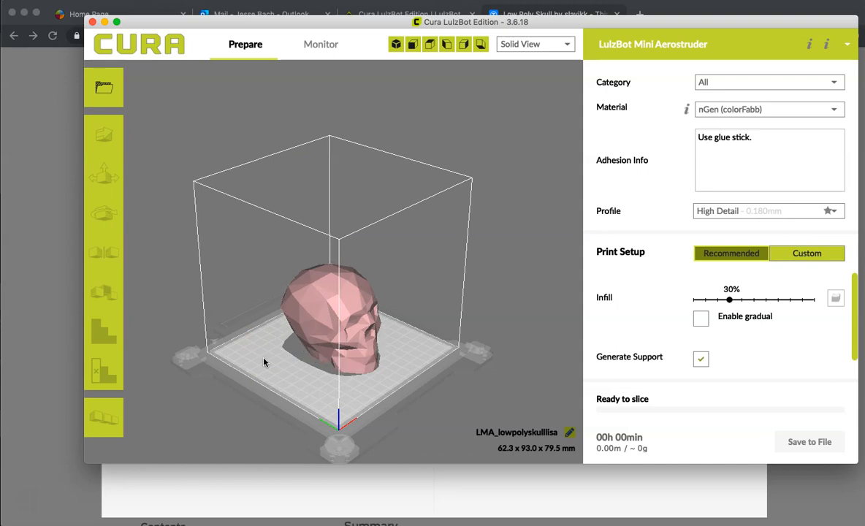
- Drag the enlarged skull back inside the build volume toward the plate centre
left_click(104, 135)
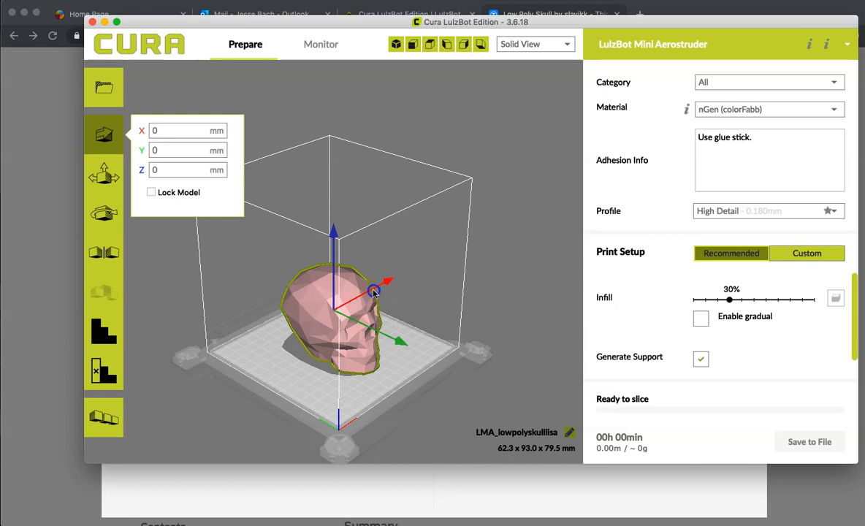
left_click_drag(373, 291, 306, 333)
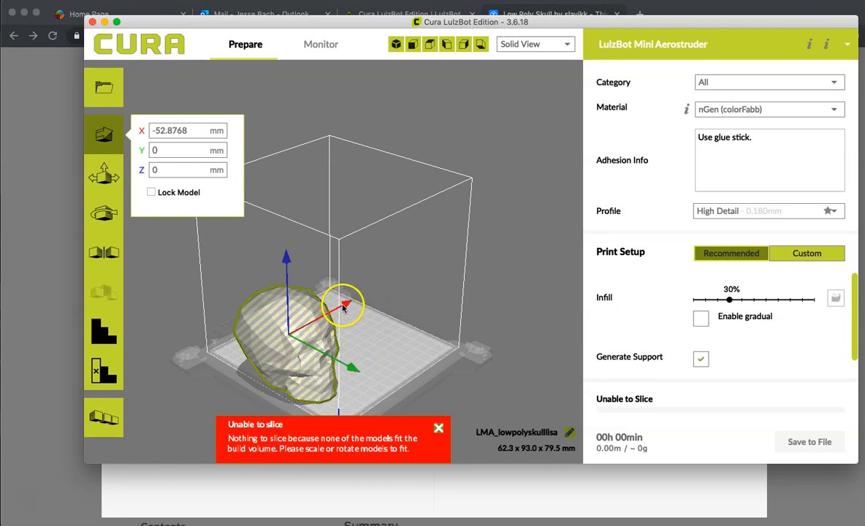
mouse_move(363, 292)
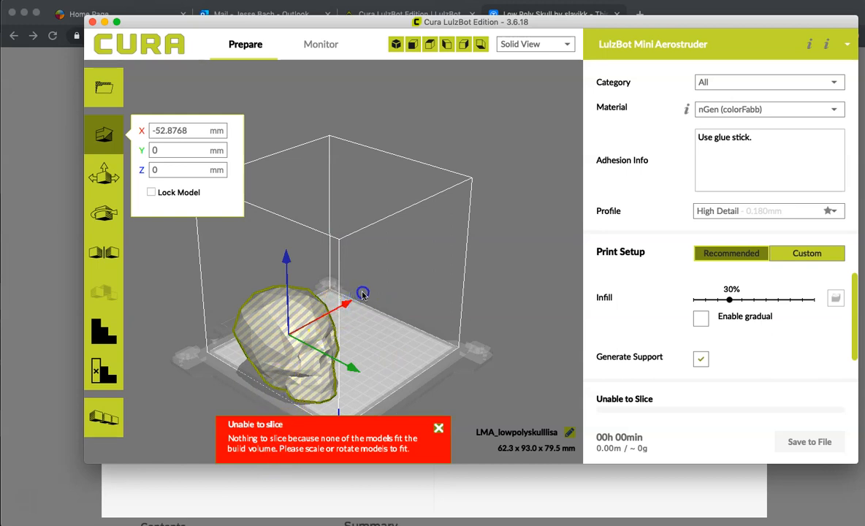
left_click_drag(348, 307, 374, 357)
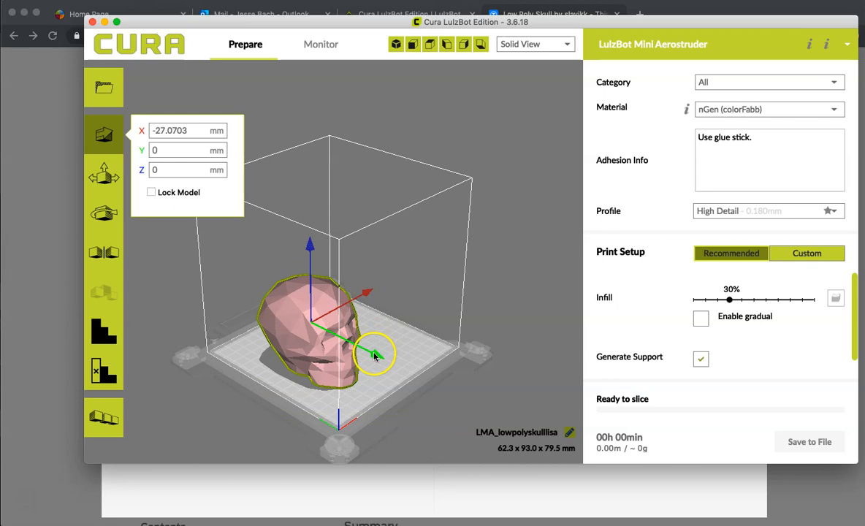
left_click_drag(377, 350, 392, 365)
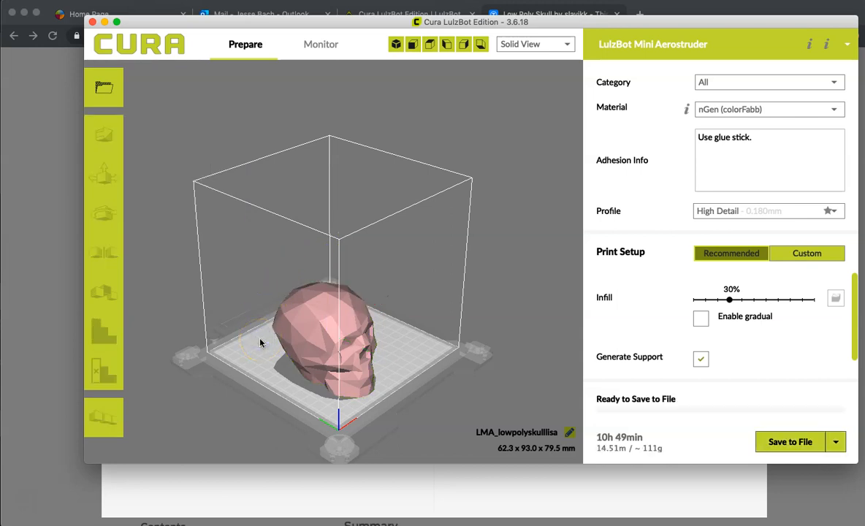
- Reselect the skull and return to the default perspective view of the plate
left_click(304, 338)
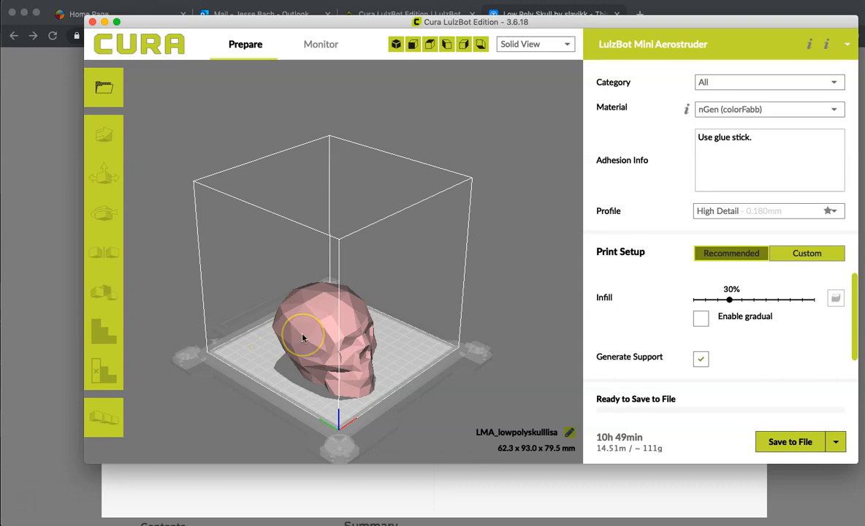
left_click(104, 135)
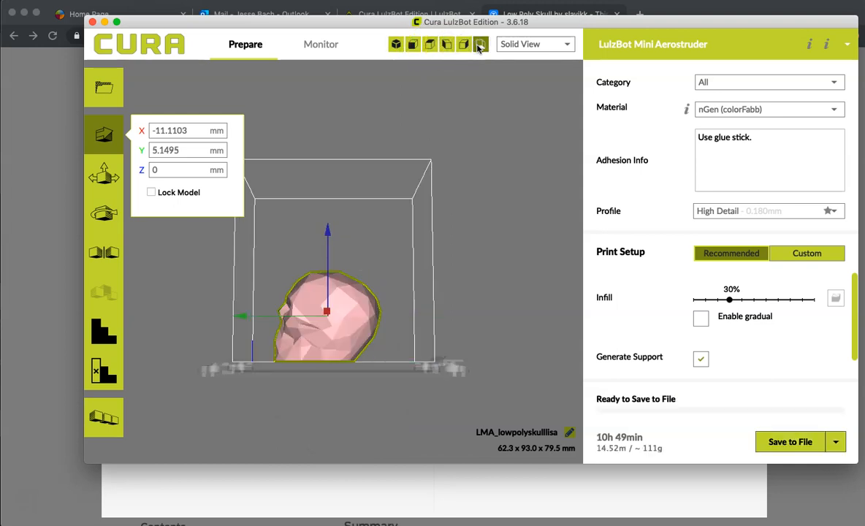
left_click(396, 44)
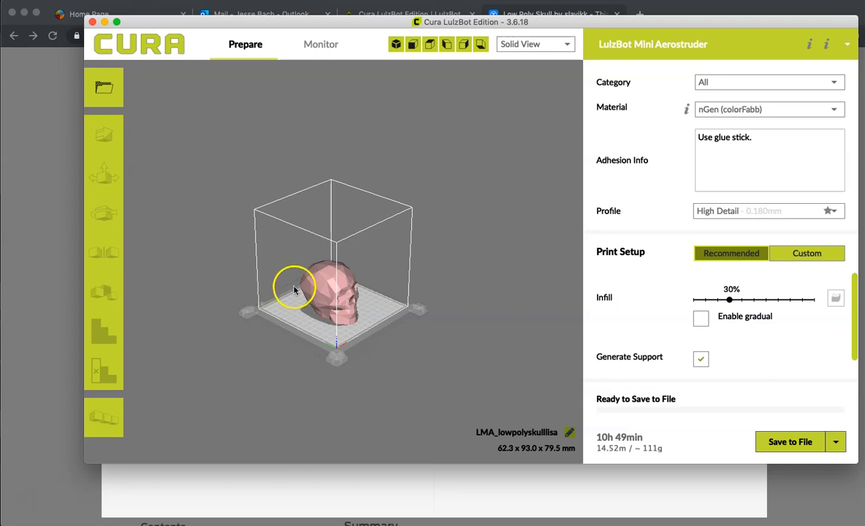
left_click(103, 134)
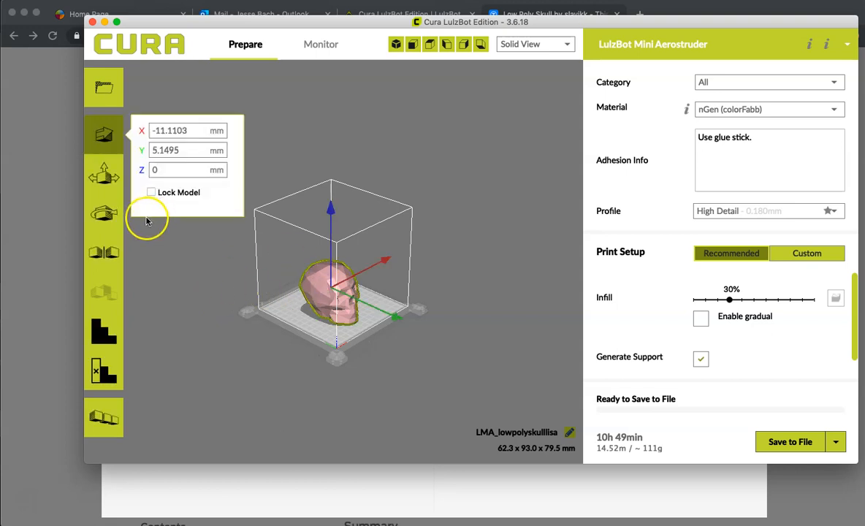
mouse_move(104, 213)
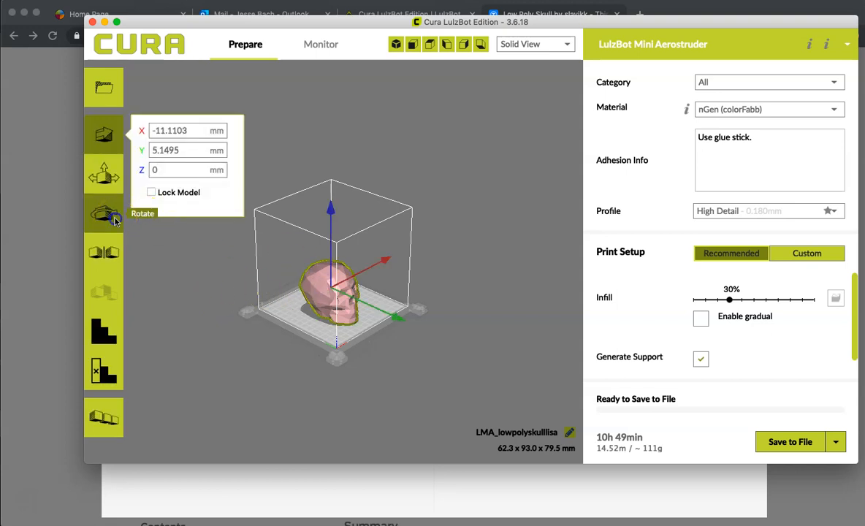
left_click(104, 213)
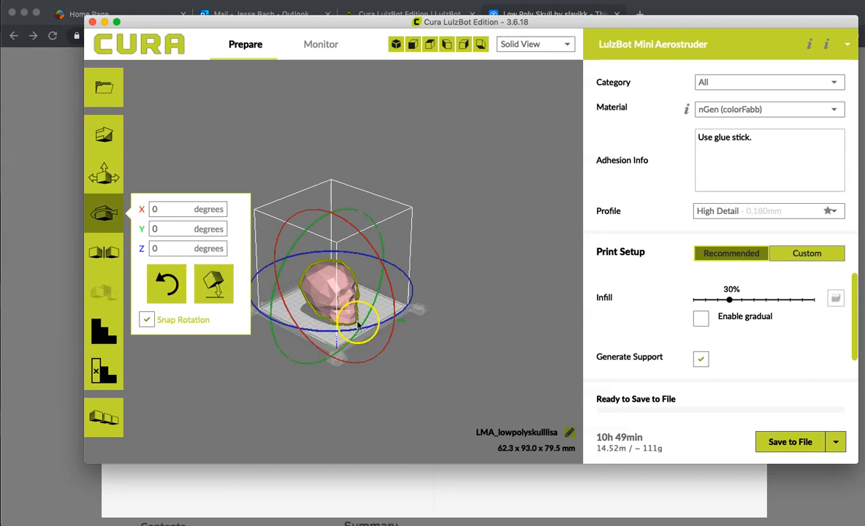
left_click_drag(358, 324, 398, 315)
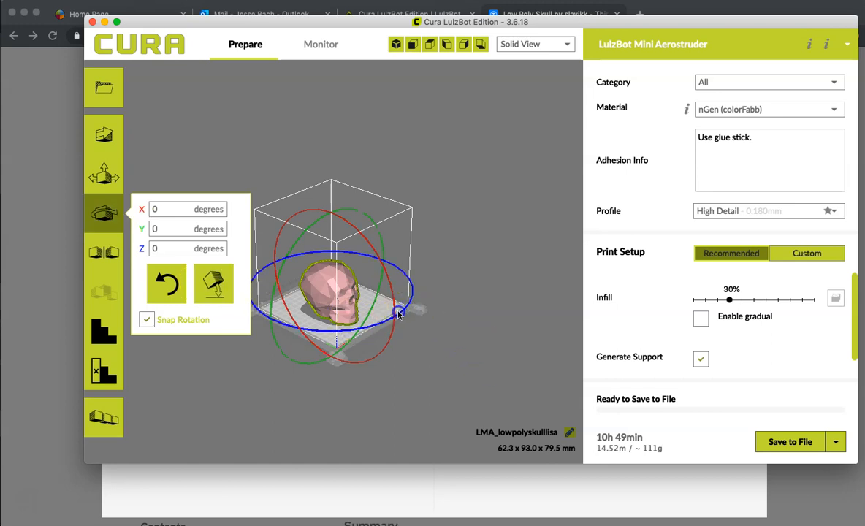
left_click_drag(398, 310, 301, 329)
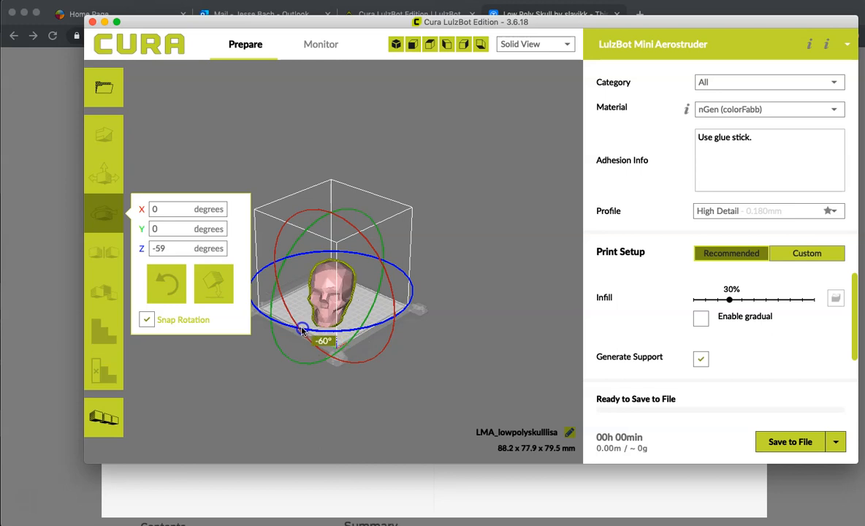
left_click_drag(301, 330, 401, 314)
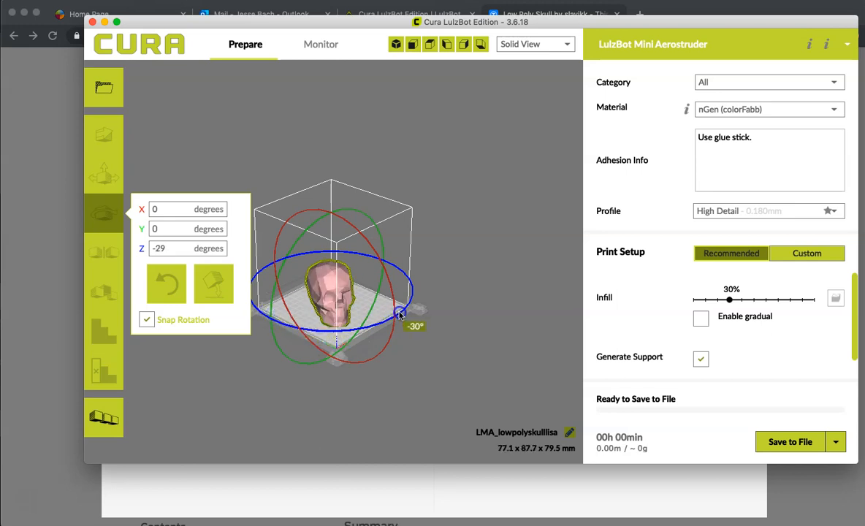
left_click_drag(398, 314, 365, 324)
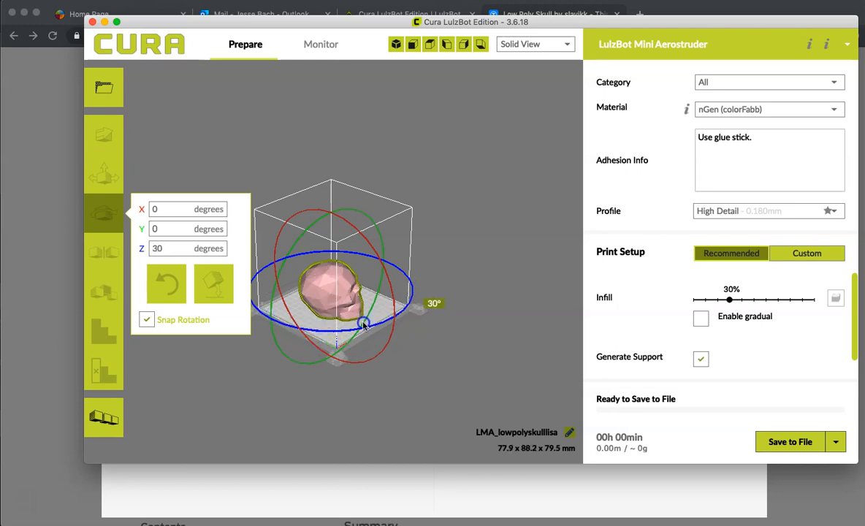
left_click_drag(362, 323, 395, 301)
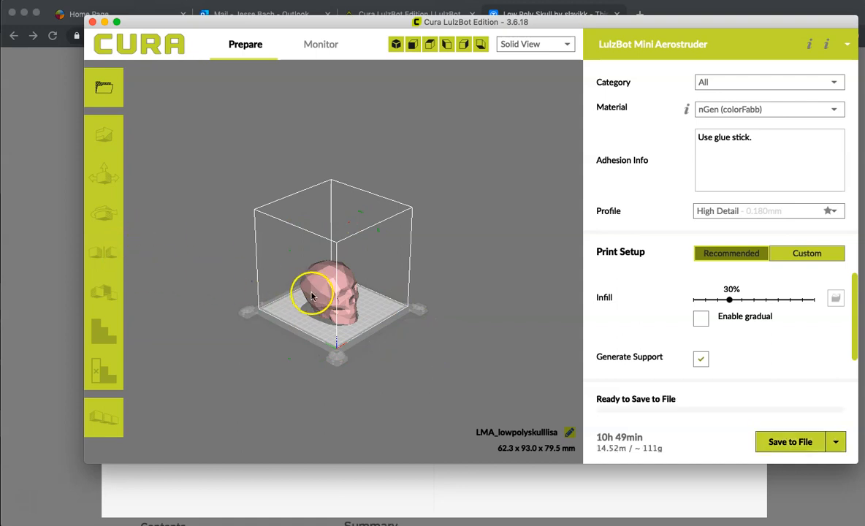
left_click(104, 135)
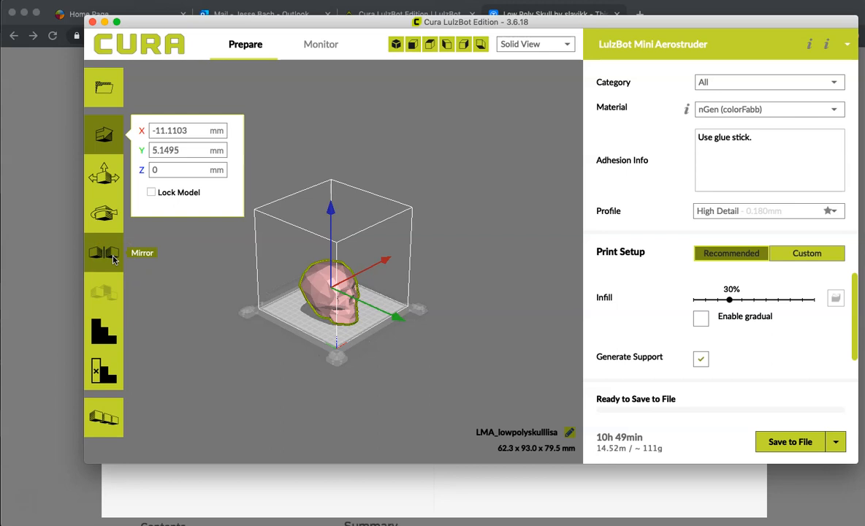
left_click(104, 251)
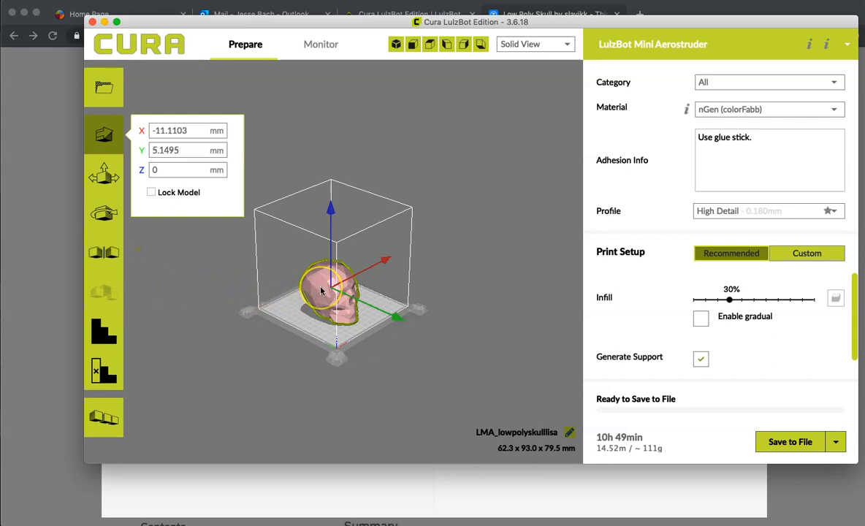
right_click(321, 291)
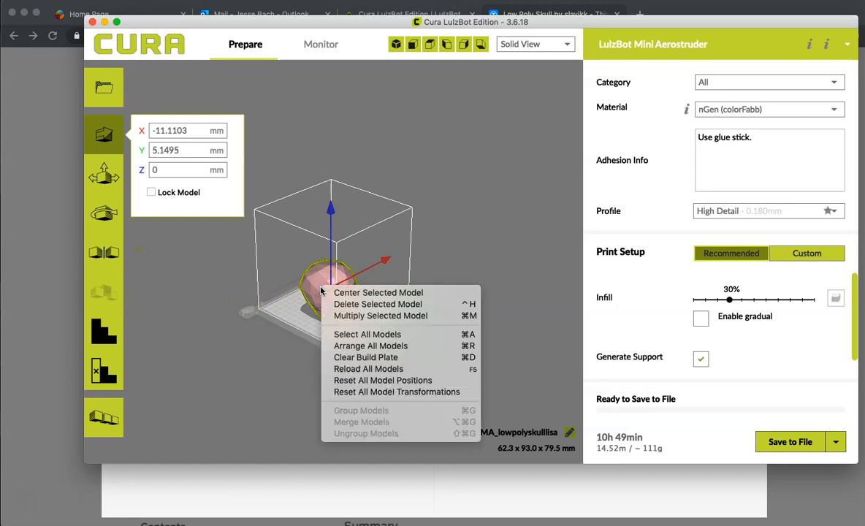
mouse_move(380, 316)
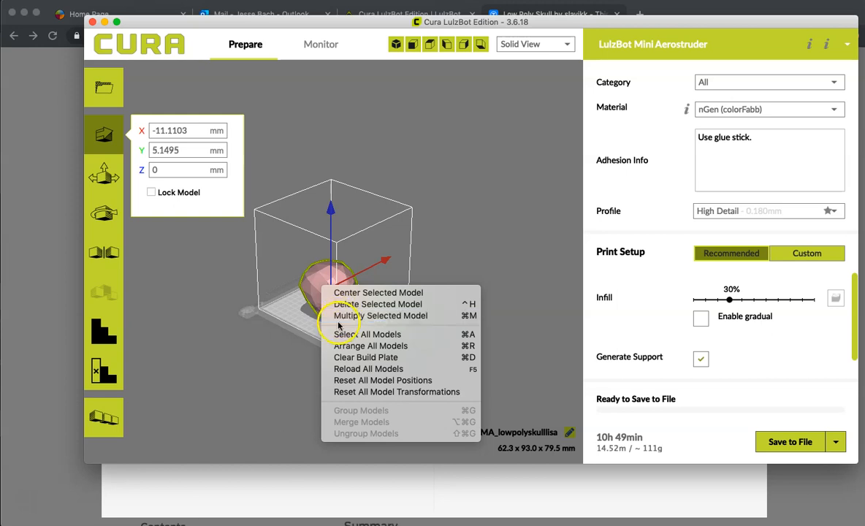
mouse_move(344, 345)
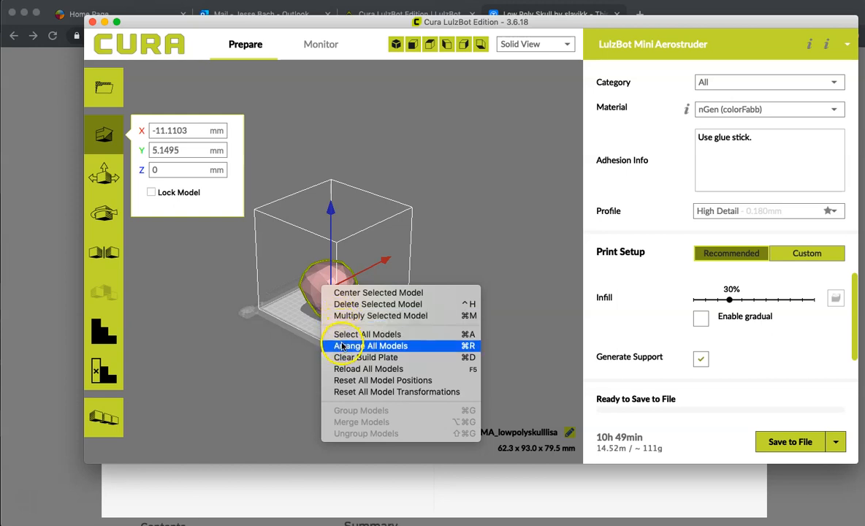
mouse_move(348, 368)
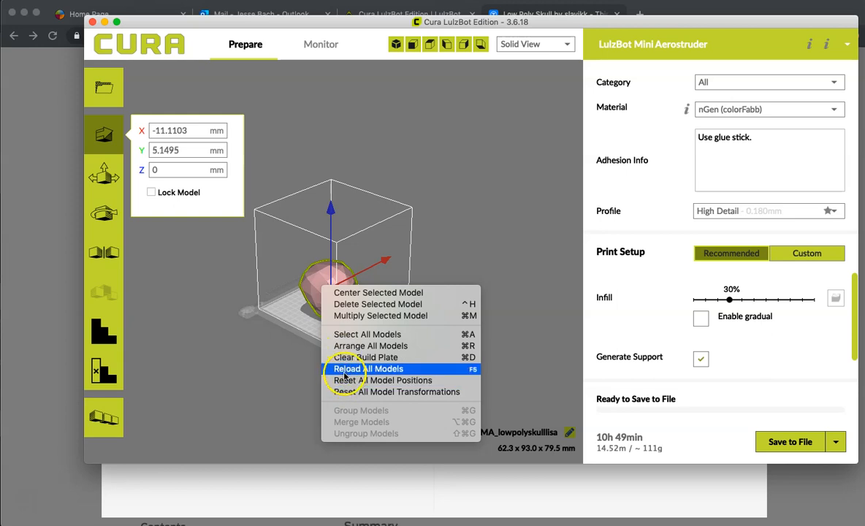
mouse_move(284, 382)
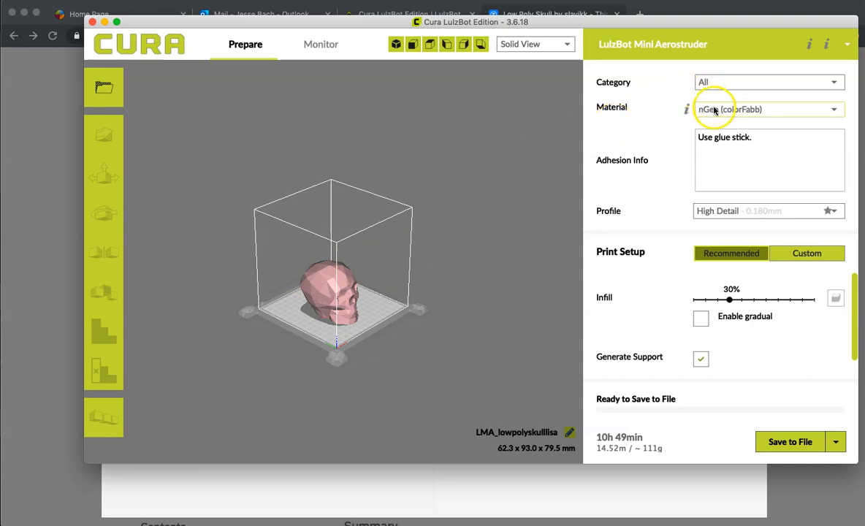
mouse_move(716, 110)
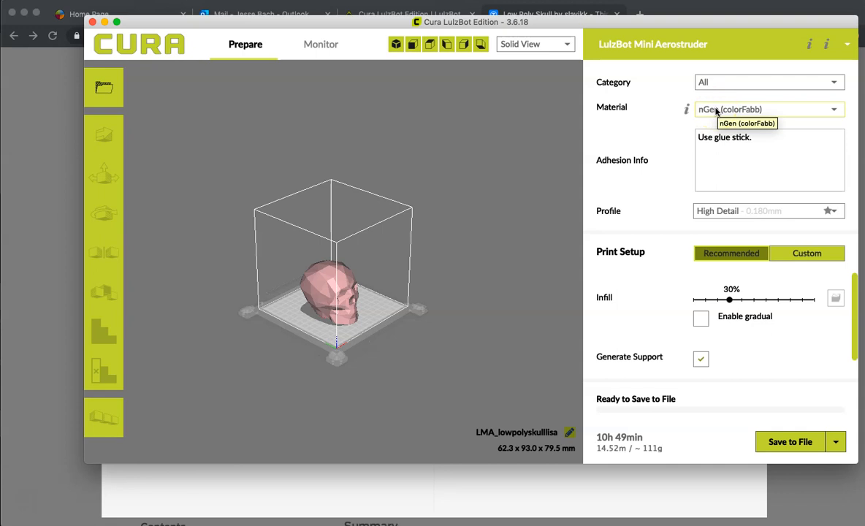
left_click(769, 109)
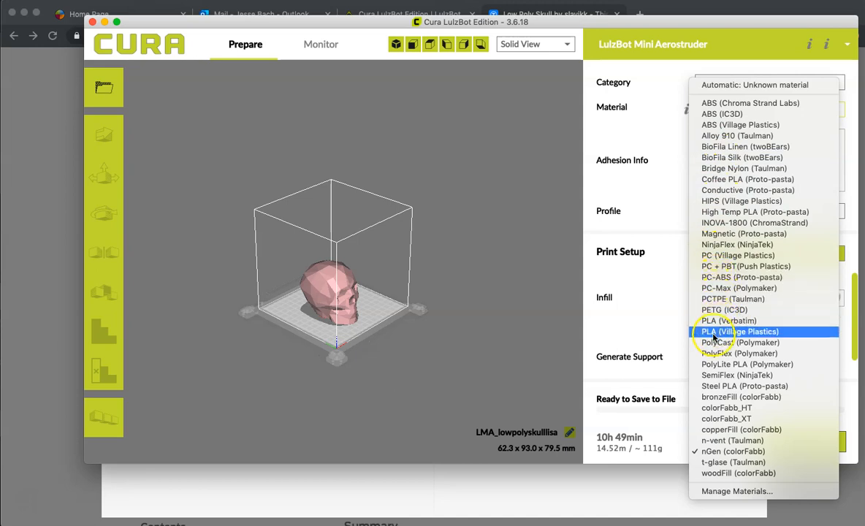
mouse_move(735, 374)
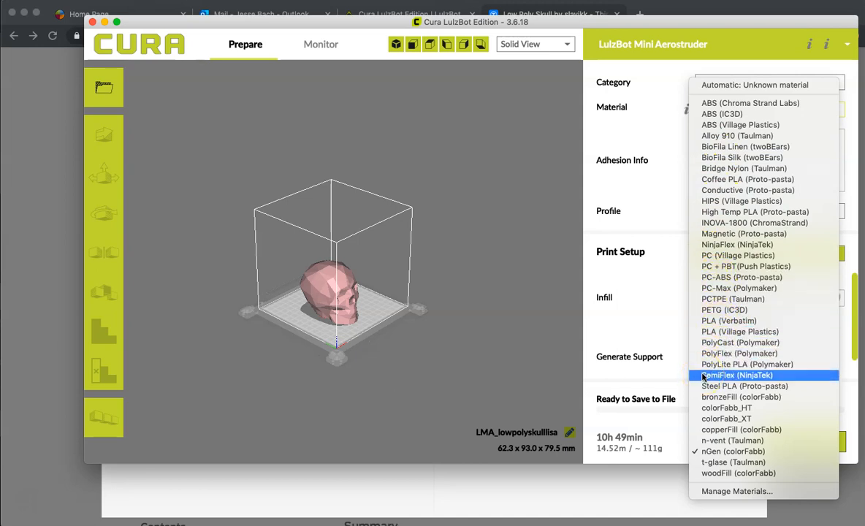
mouse_move(727, 418)
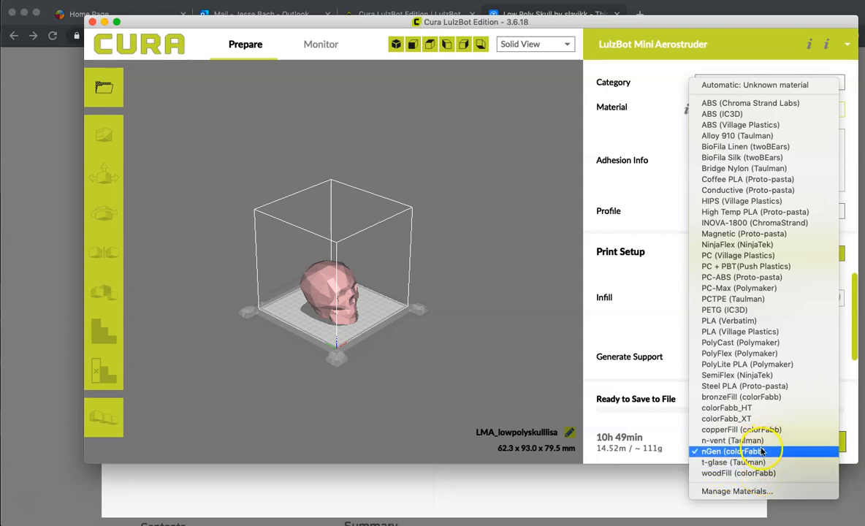
left_click(732, 451)
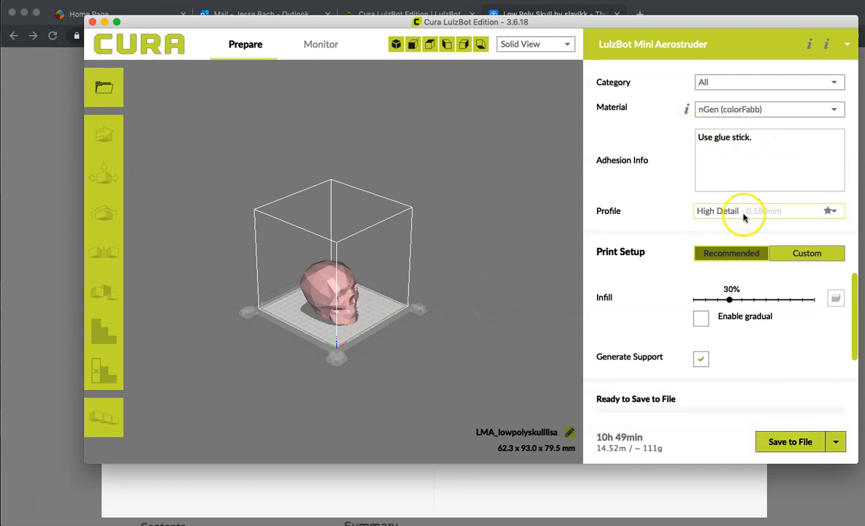
- Choose the High Speed - 0.38mm profile in place of High Detail
left_click(767, 211)
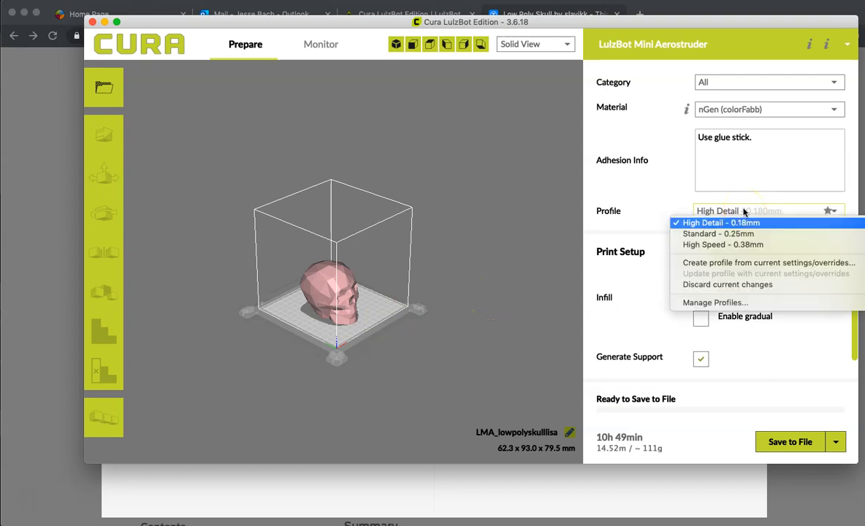
mouse_move(760, 193)
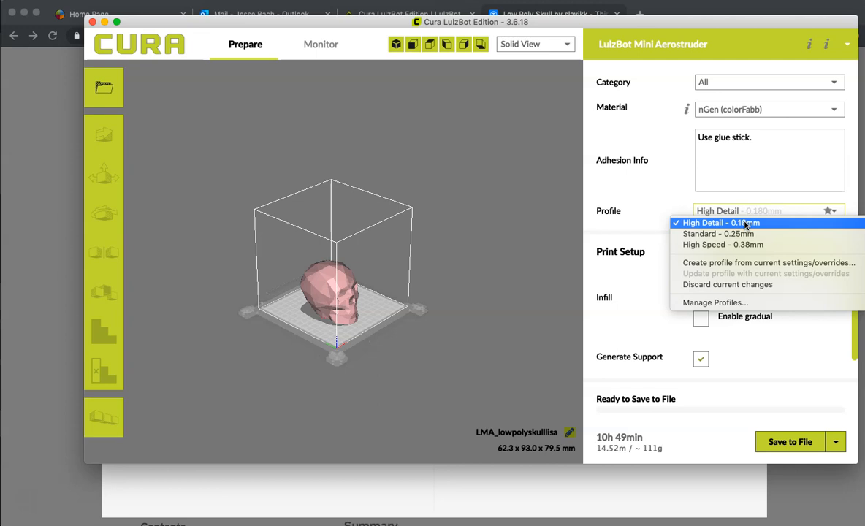
mouse_move(719, 234)
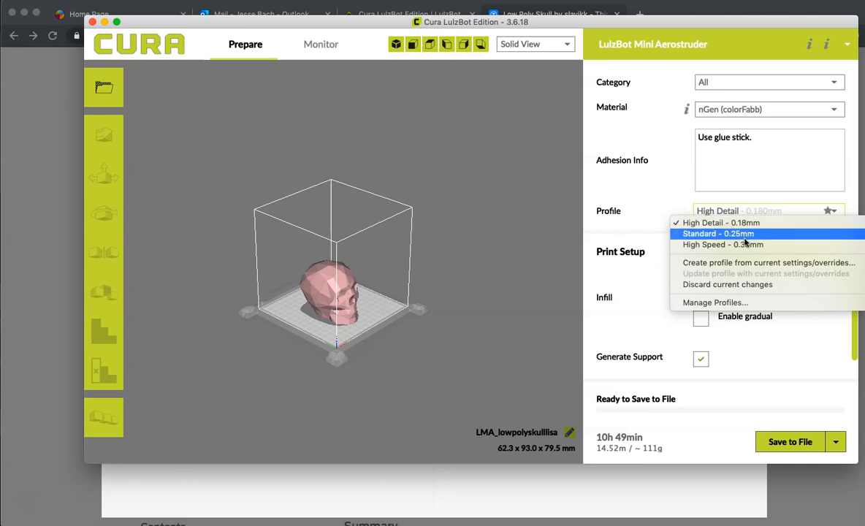
mouse_move(722, 244)
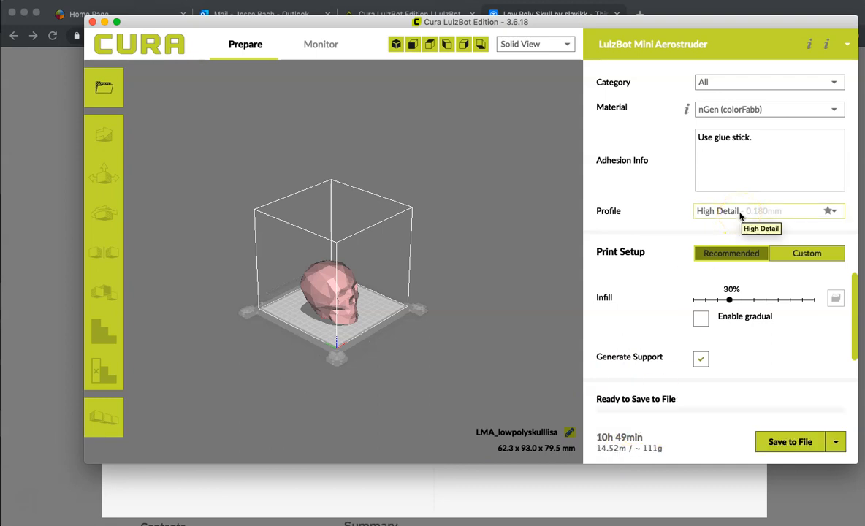
left_click(767, 210)
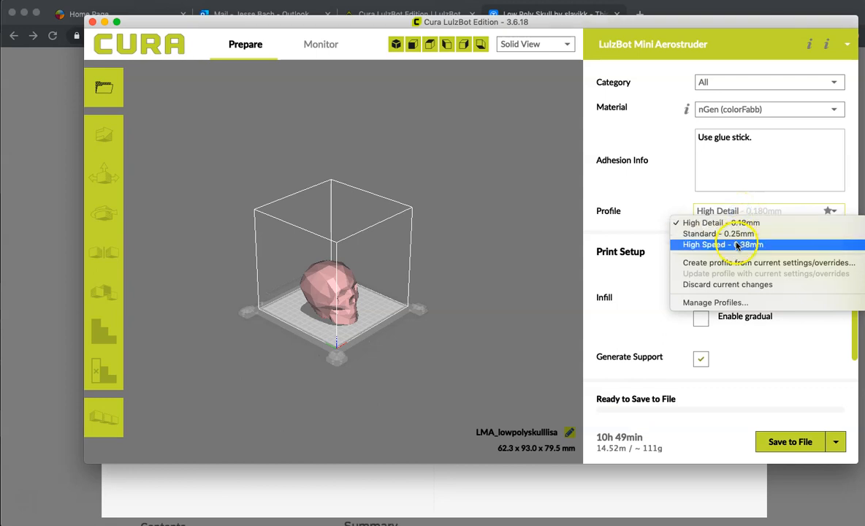
left_click(722, 244)
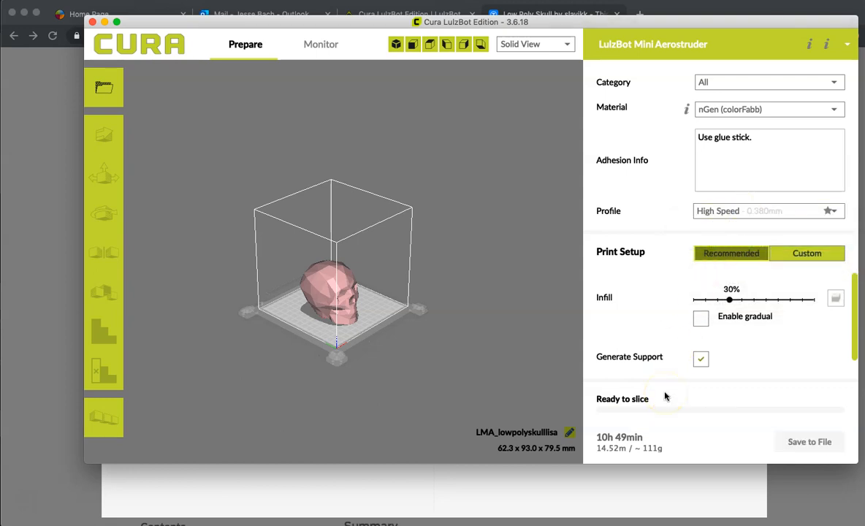
mouse_move(650, 438)
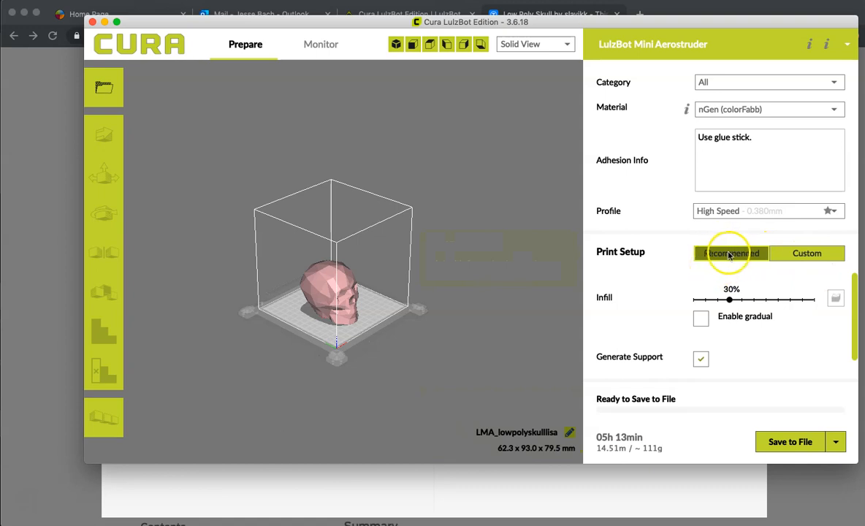
left_click(806, 253)
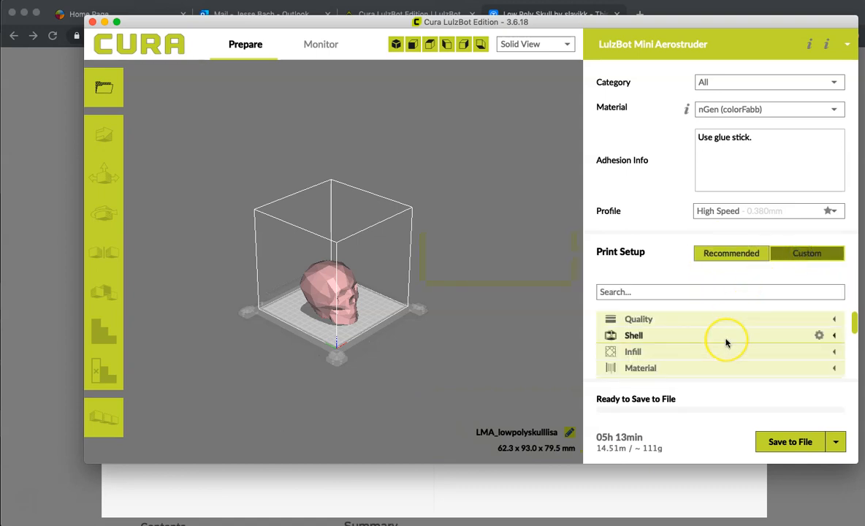
scroll("down", 3)
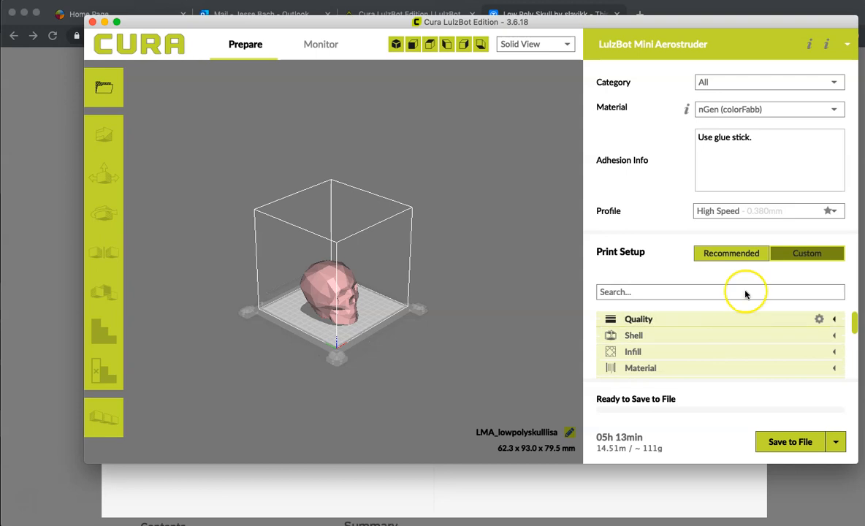
left_click(730, 252)
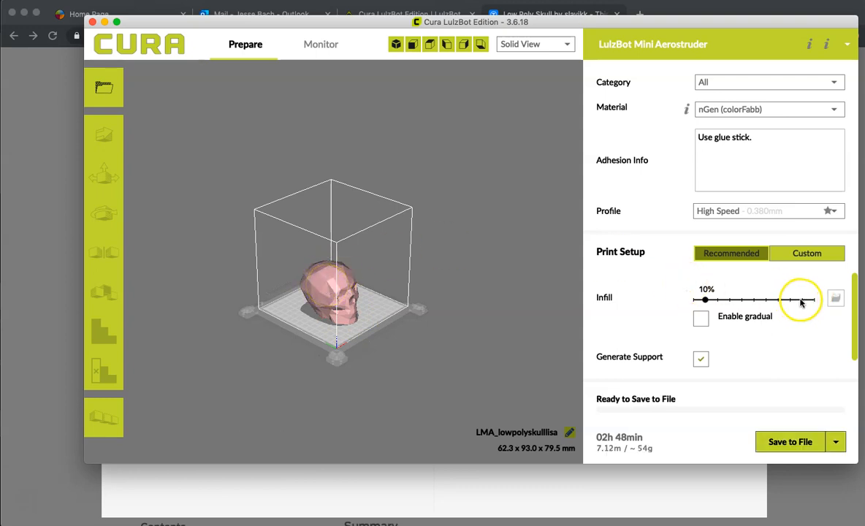
- Raise infill density to 90%, then bring it back to a moderate fill
left_click_drag(704, 301, 804, 301)
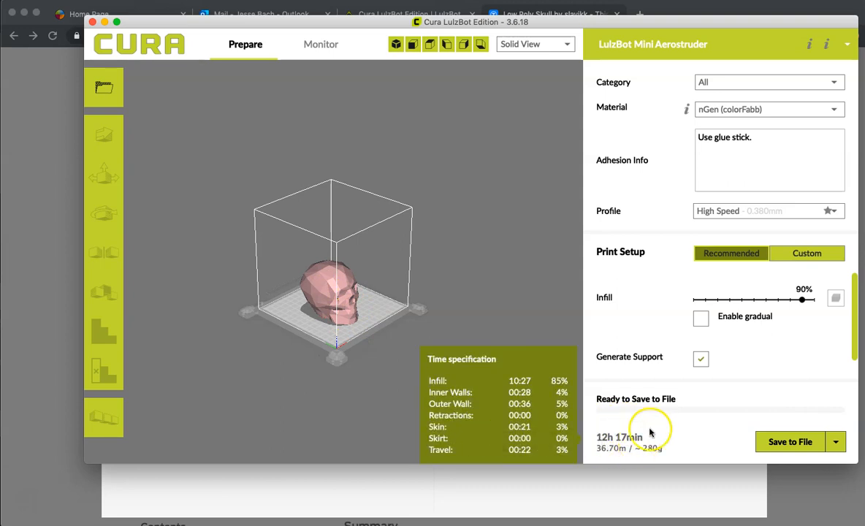
left_click_drag(809, 300, 716, 300)
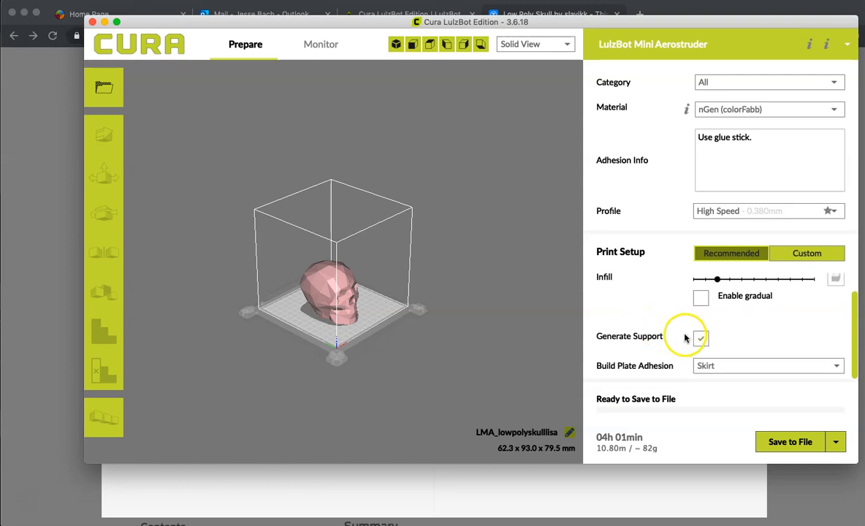
left_click(700, 338)
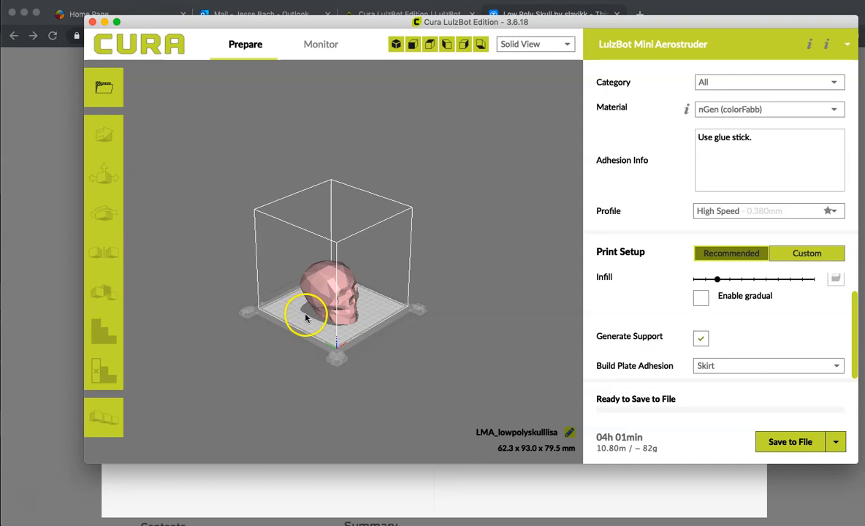
left_click(701, 336)
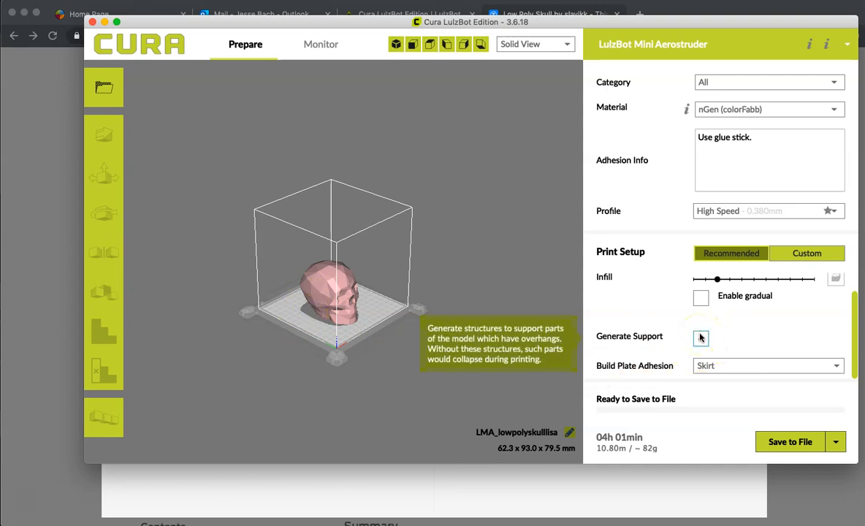
left_click(702, 338)
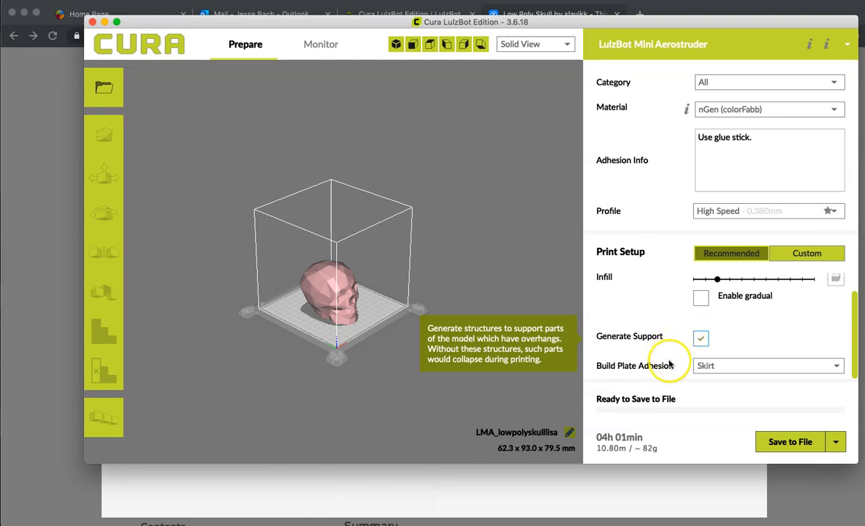
mouse_move(358, 325)
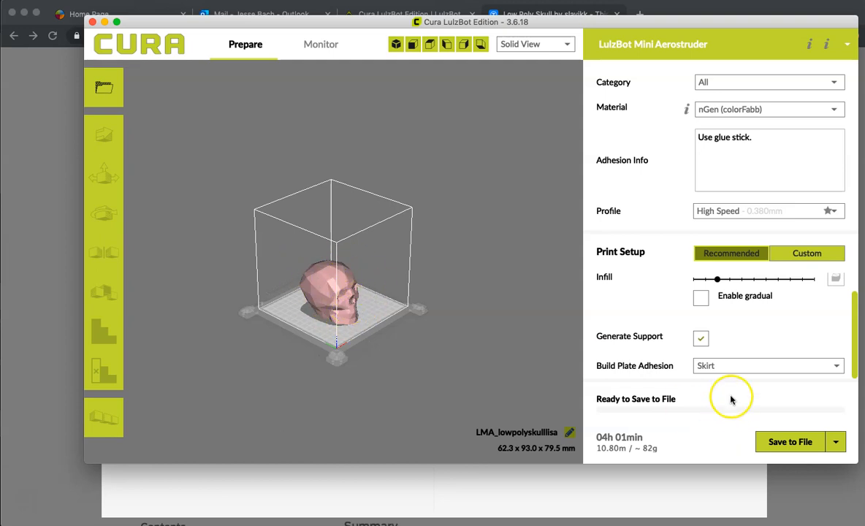
- Show the build plate adhesion choices: skirt, brim, raft or none
left_click(767, 365)
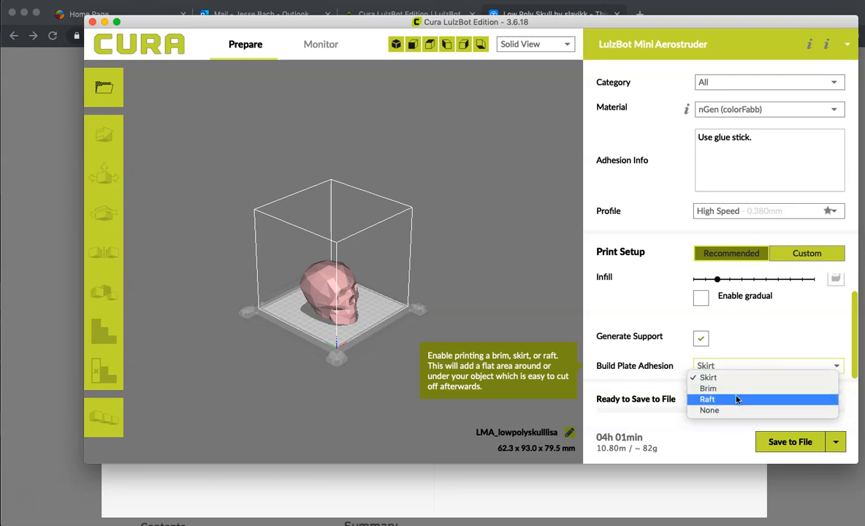
mouse_move(733, 409)
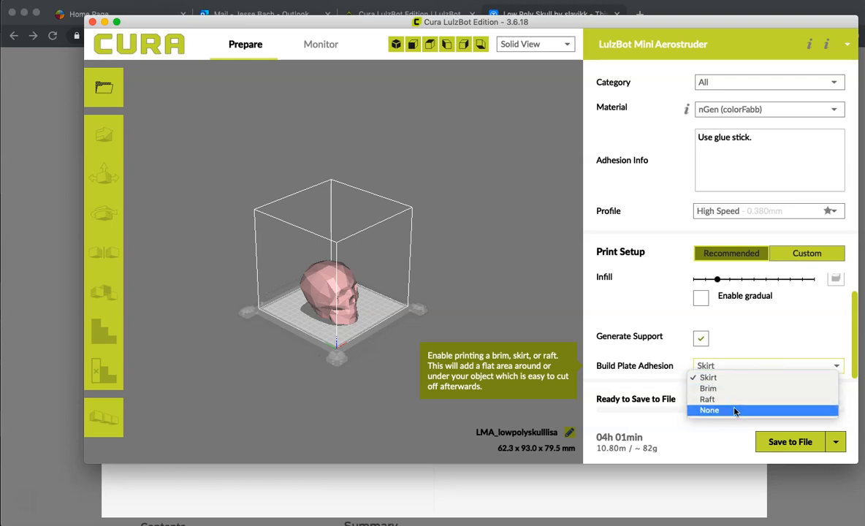
mouse_move(730, 389)
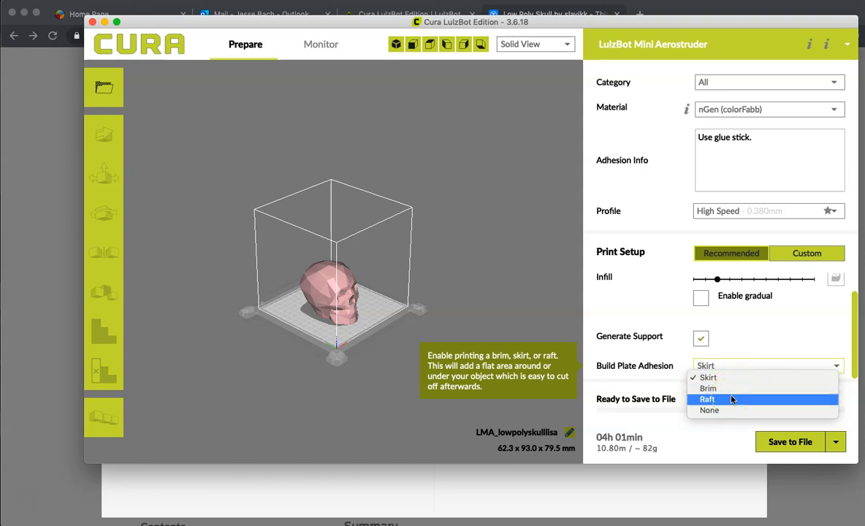
mouse_move(708, 409)
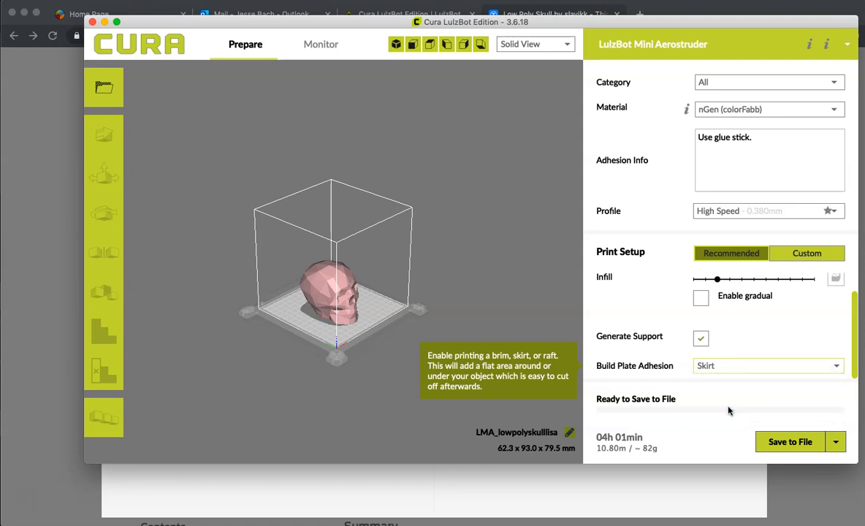
left_click(767, 365)
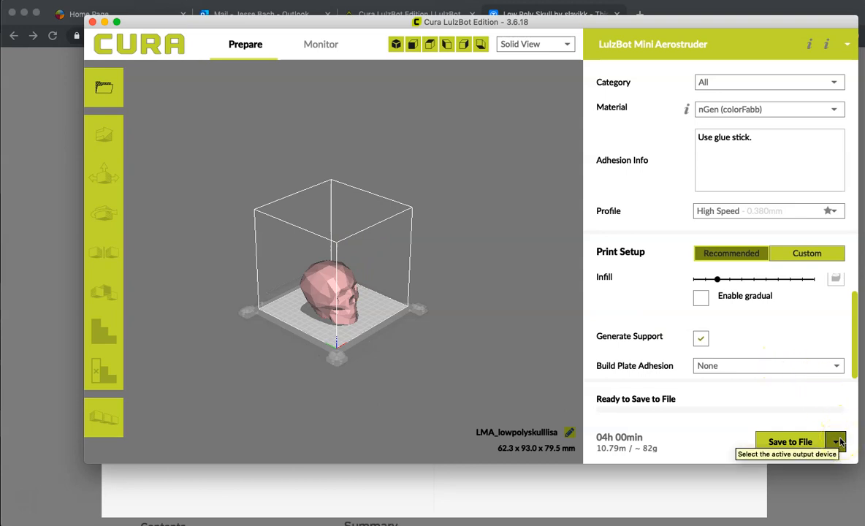
- Set build plate adhesion to None, bringing the estimate to 4h 00m and 82g
left_click(838, 441)
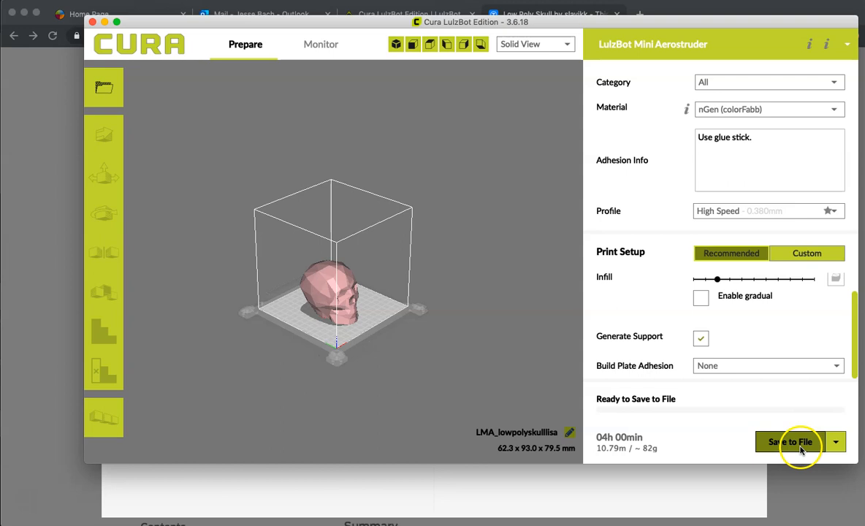
mouse_move(541, 386)
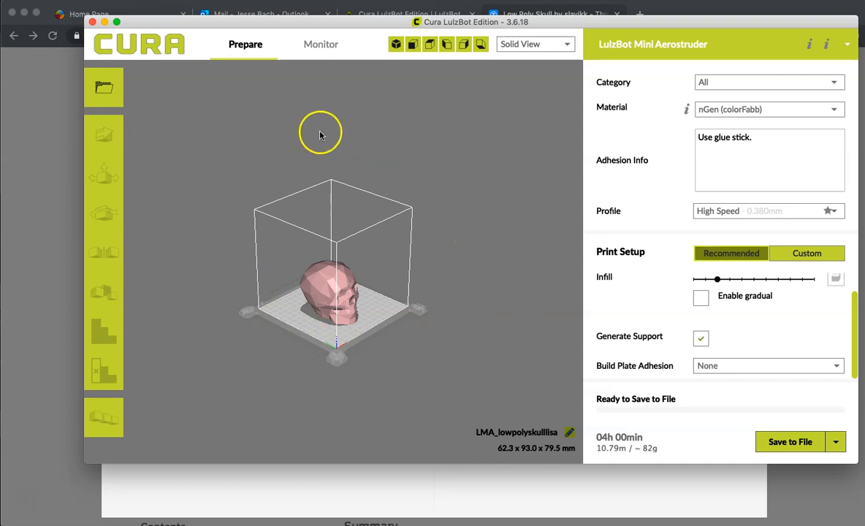
mouse_move(254, 239)
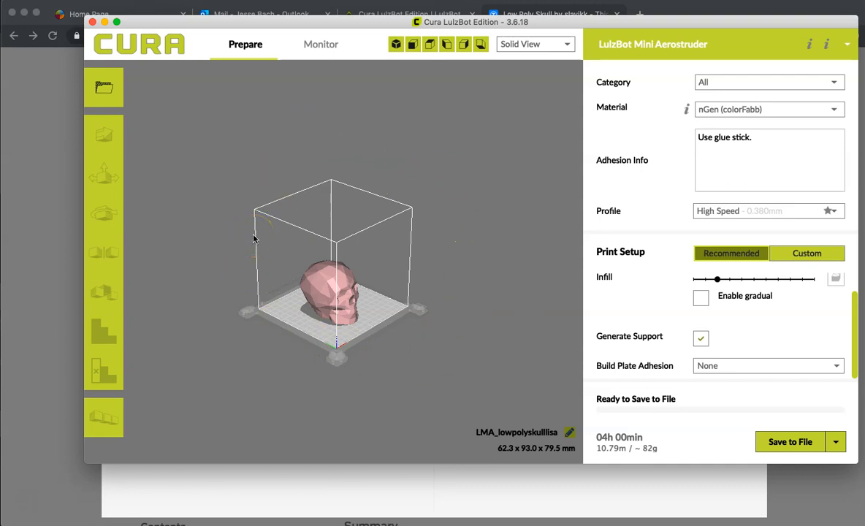
mouse_move(501, 249)
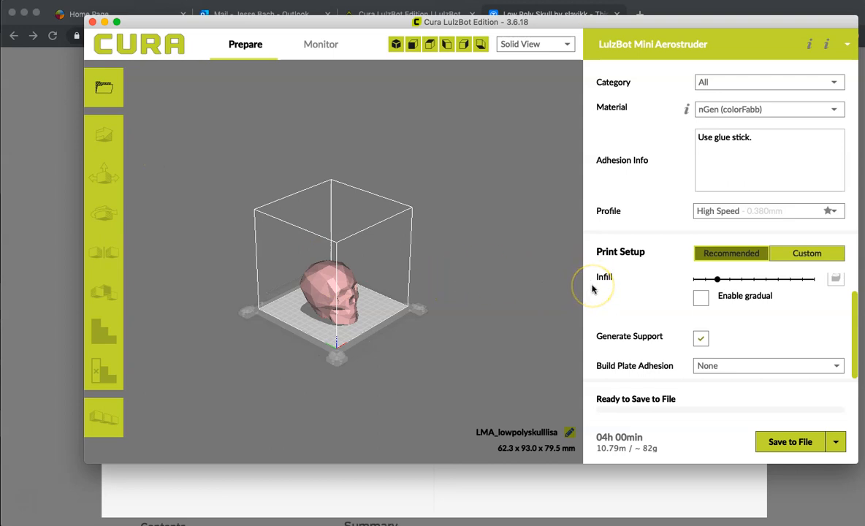
mouse_move(594, 289)
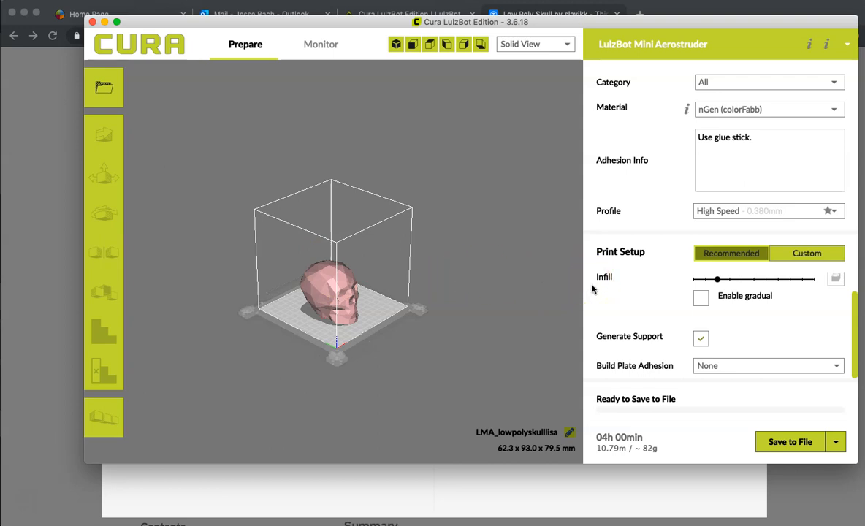